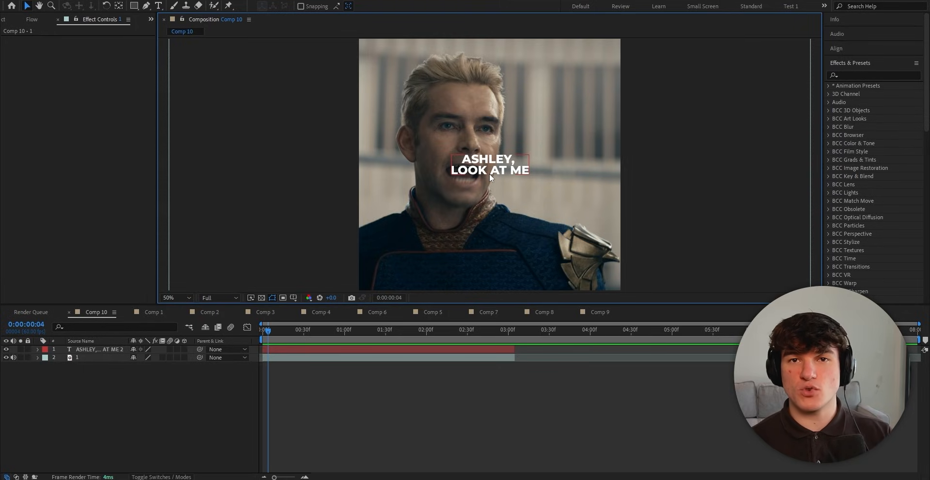
# Step: Add Bevel Alpha, Deep Glow (exposure 0.20) and an adjusted Drop Shadow to the caption
pyautogui.click(872, 76)
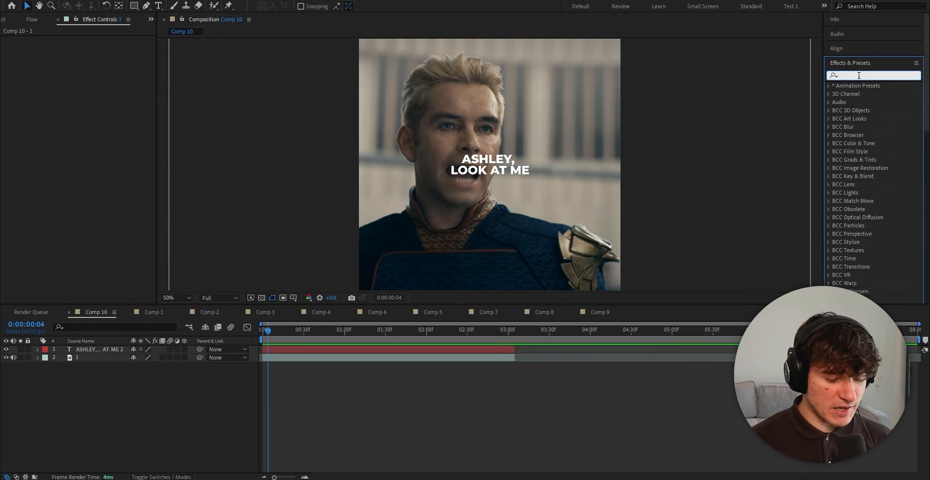
pyautogui.write('bevel al')
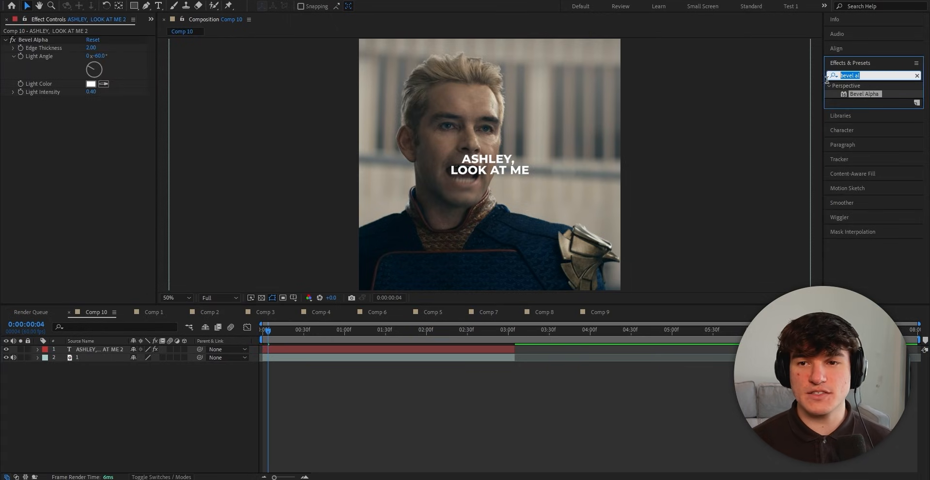
pyautogui.write('deep glow')
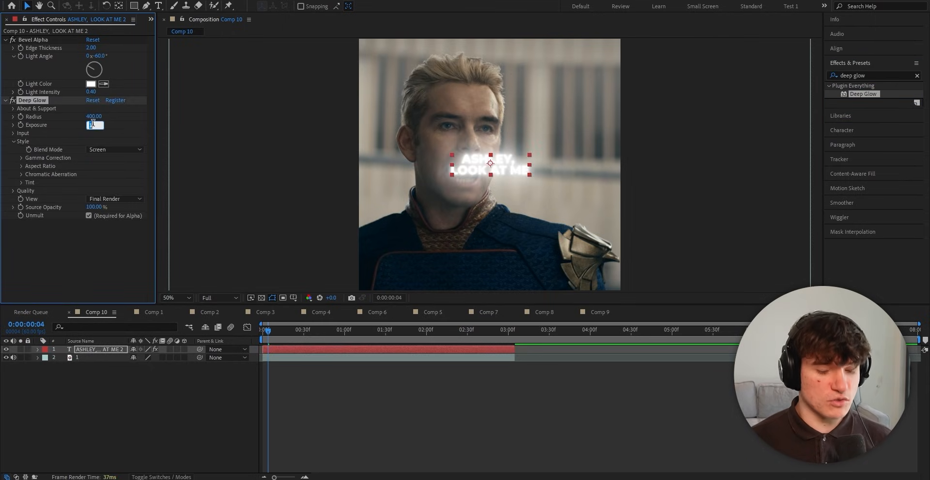
pyautogui.write('0.20')
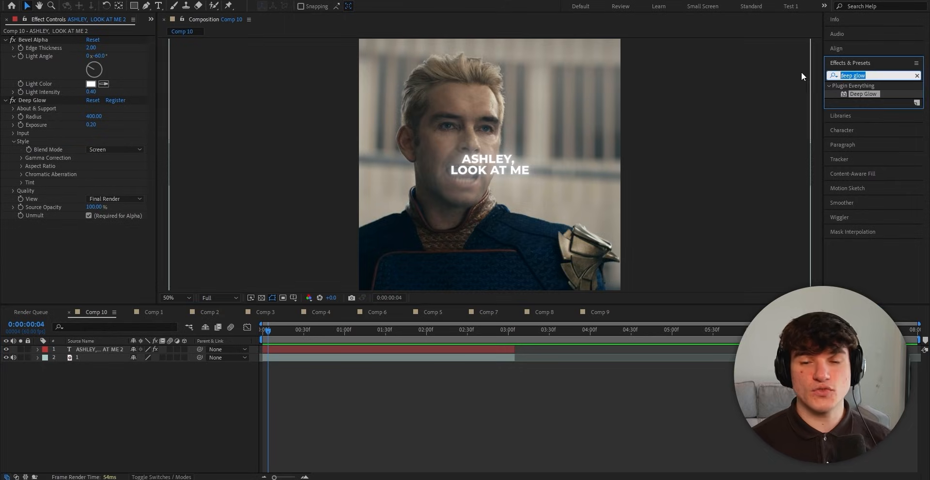
pyautogui.write('drop shadow')
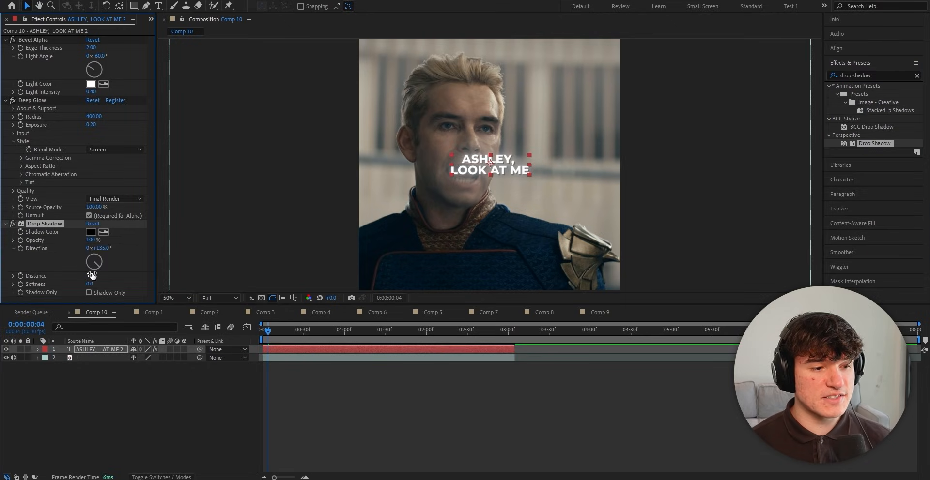
pyautogui.click(92, 284)
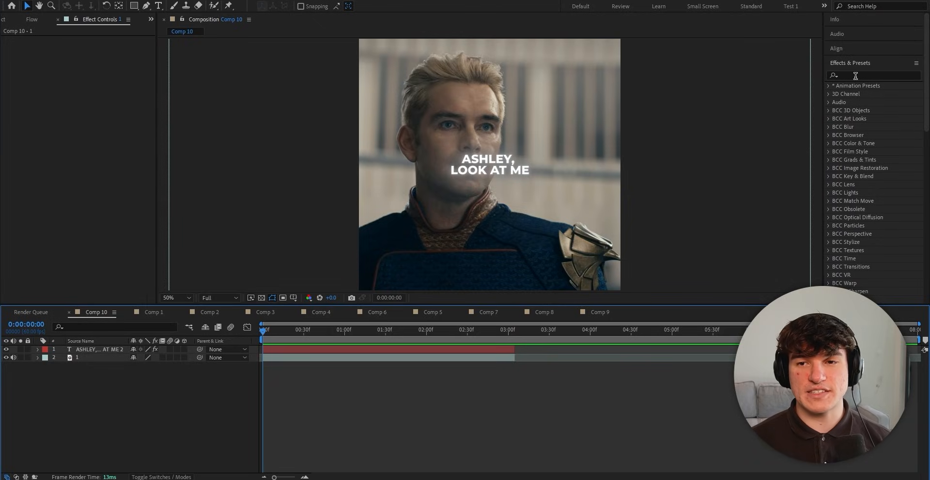
# Step: Apply the Animate In > Fade Up Words preset to the caption text layer
pyautogui.write('fade up word')
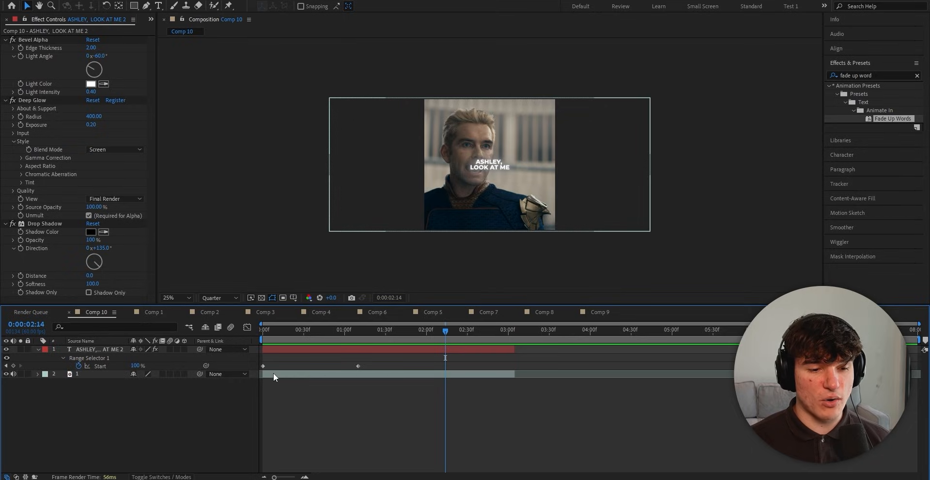
# Step: Show the audio waveform, align Range Selector Start keyframes to the spoken words, and preview
pyautogui.click(86, 374)
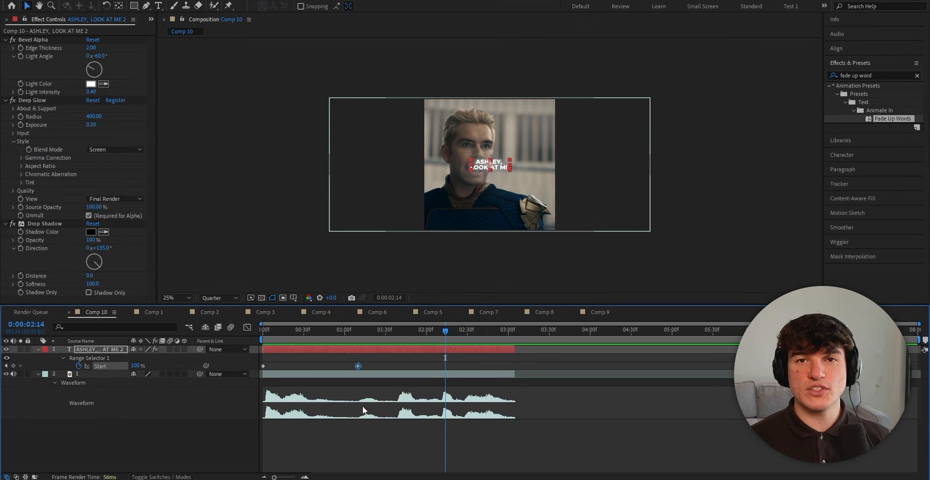
pyautogui.moveTo(357, 385)
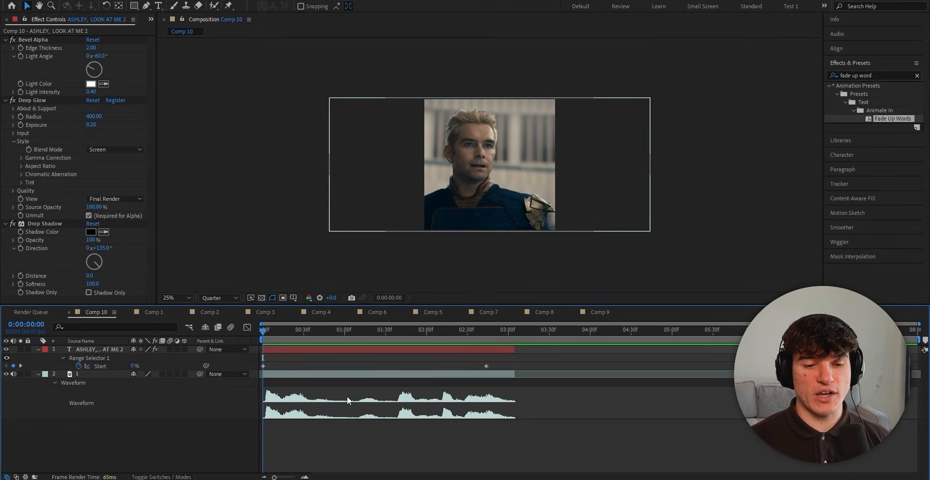
pyautogui.moveTo(338, 411)
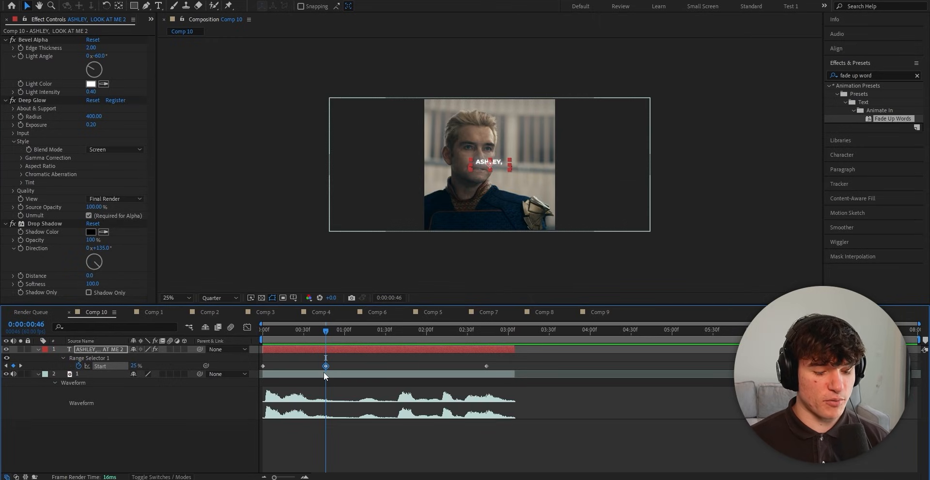
pyautogui.moveTo(385, 320)
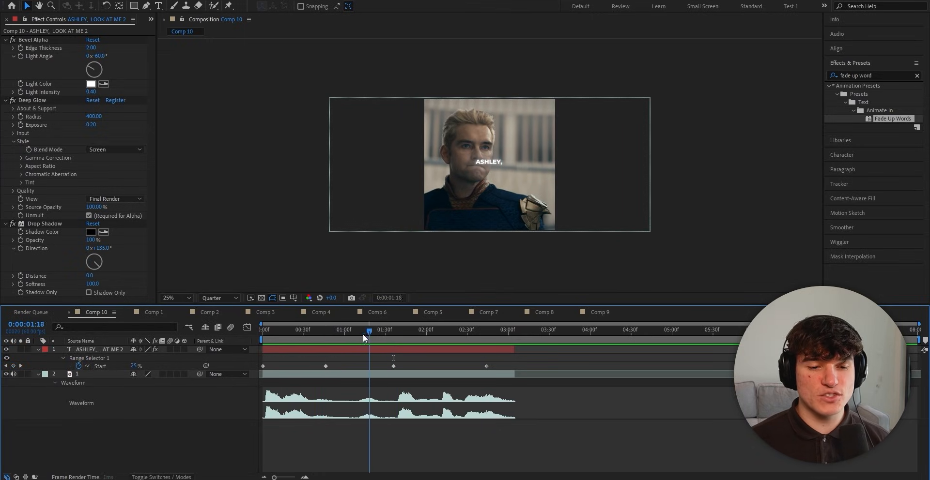
pyautogui.moveTo(369, 330); pyautogui.dragTo(333, 329)
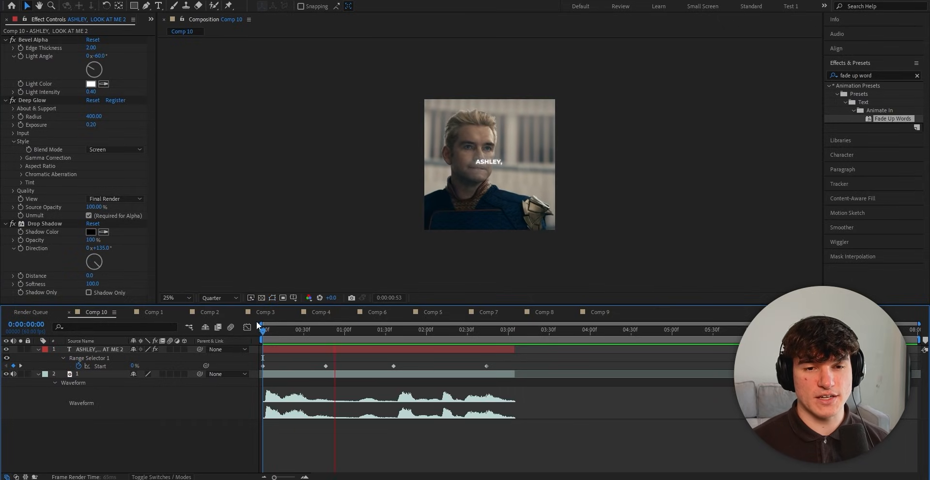
pyautogui.click(494, 330)
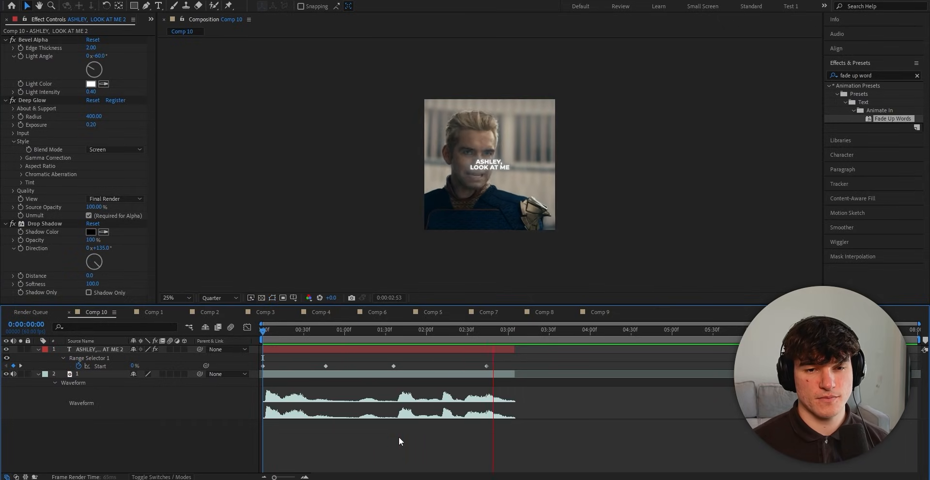
pyautogui.click(320, 312)
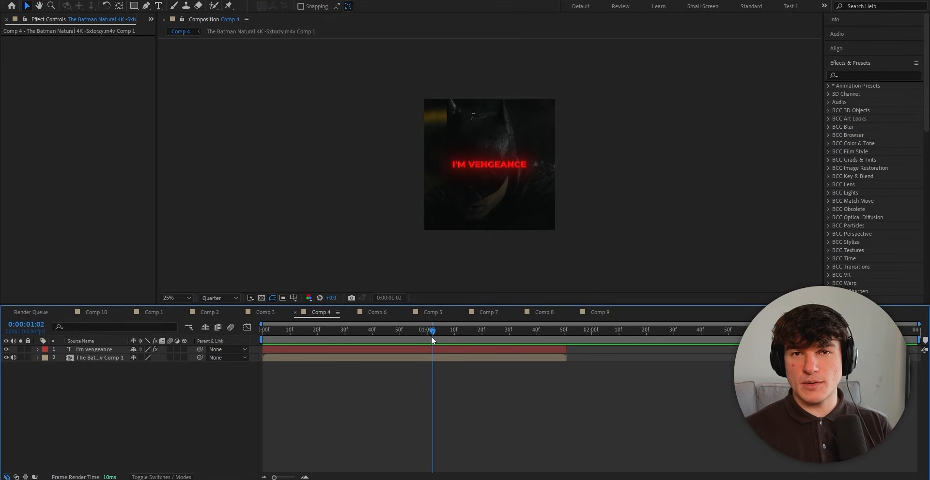
pyautogui.moveTo(446, 375)
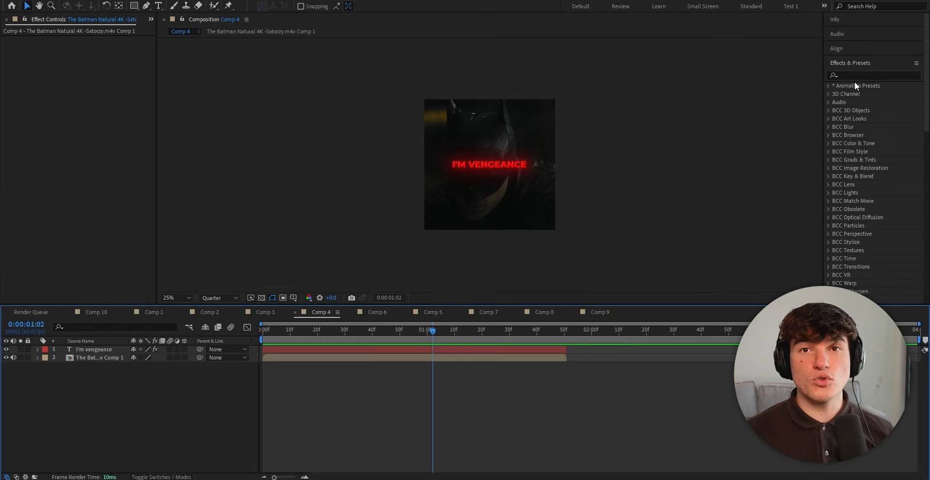
# Step: Apply CC Burn Film to the I'M VENGEANCE text and keyframe Burn around one second
pyautogui.write('cc burn')
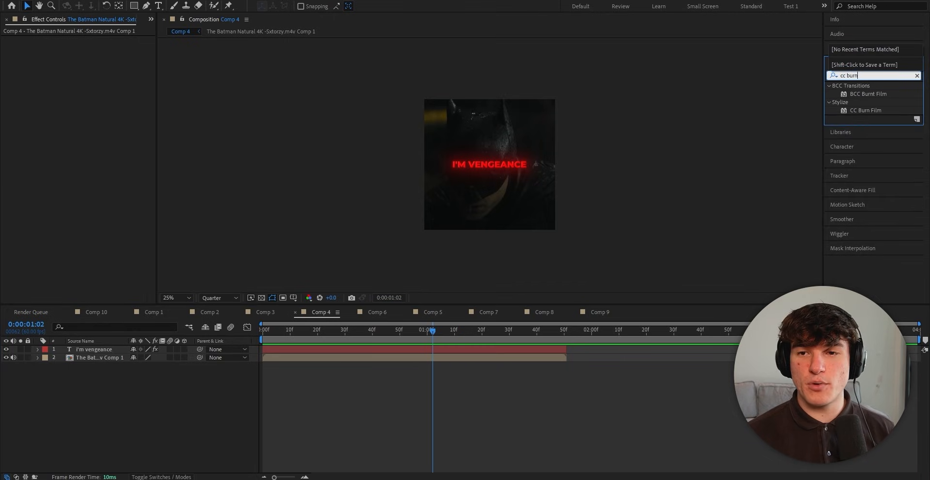
pyautogui.doubleClick(866, 111)
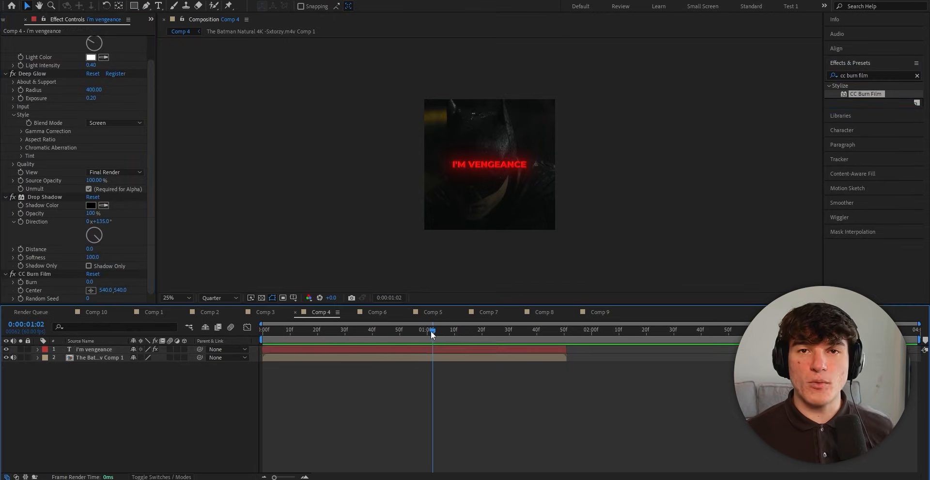
pyautogui.moveTo(431, 329); pyautogui.dragTo(441, 330)
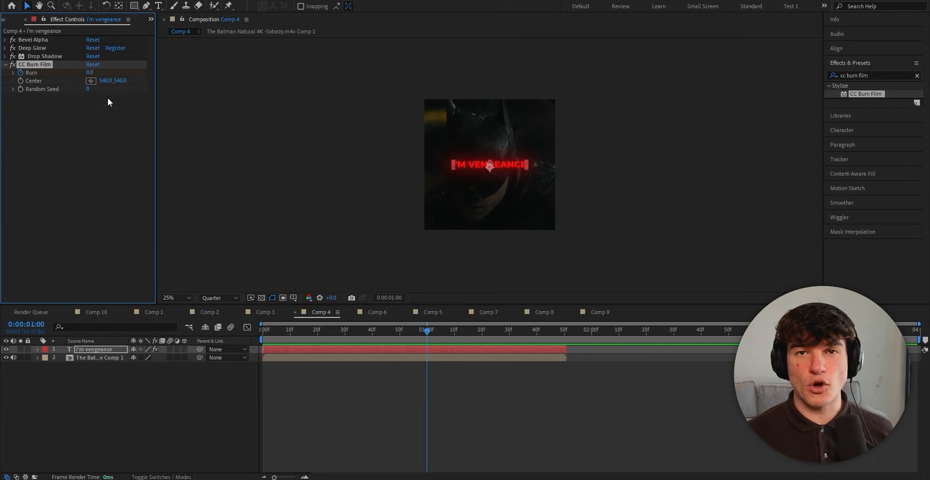
pyautogui.moveTo(559, 333)
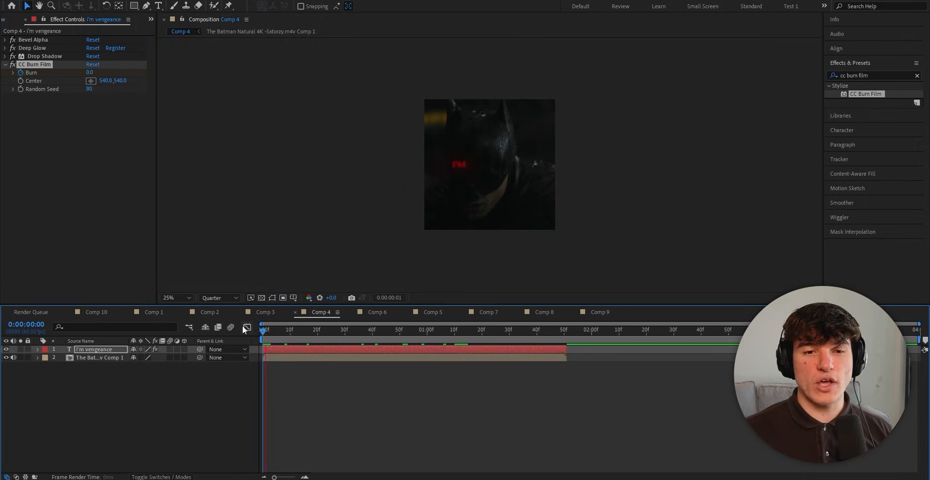
pyautogui.click(209, 312)
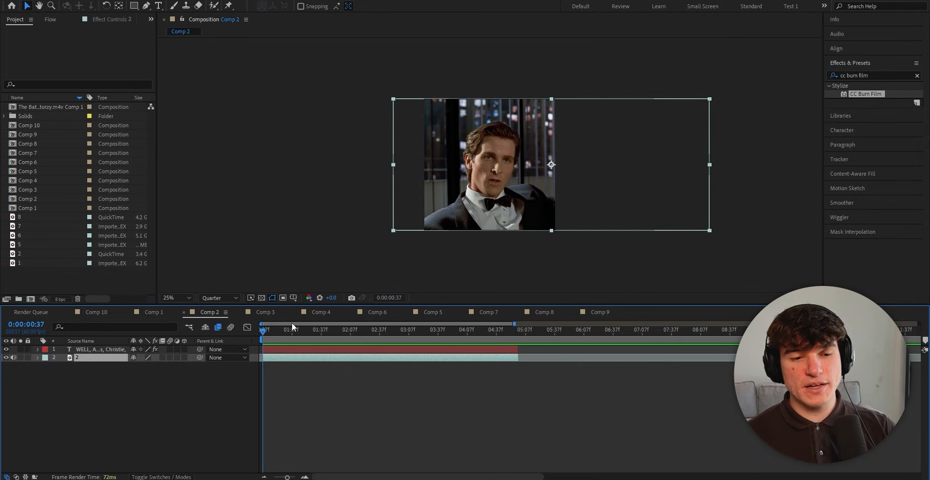
# Step: Start Track Motion on the Comp 2 video layer and place Track Point 1 on the nose
pyautogui.click(440, 330)
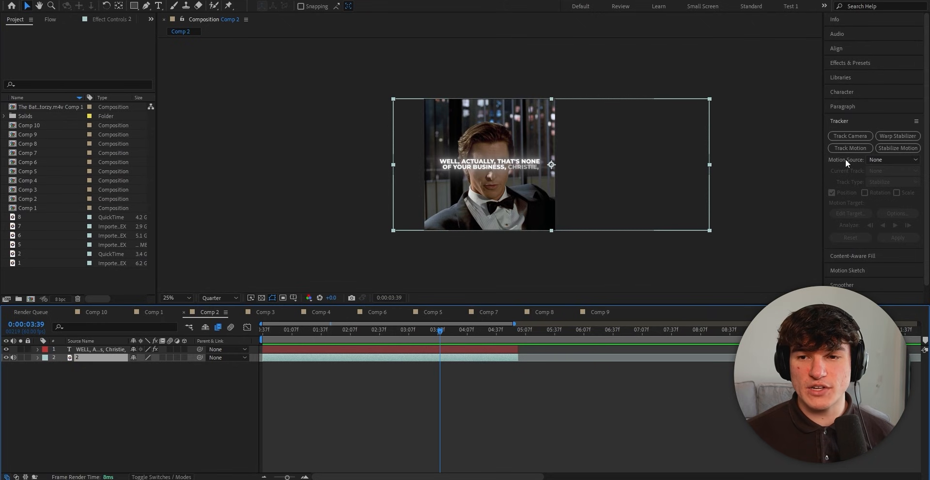
pyautogui.click(849, 148)
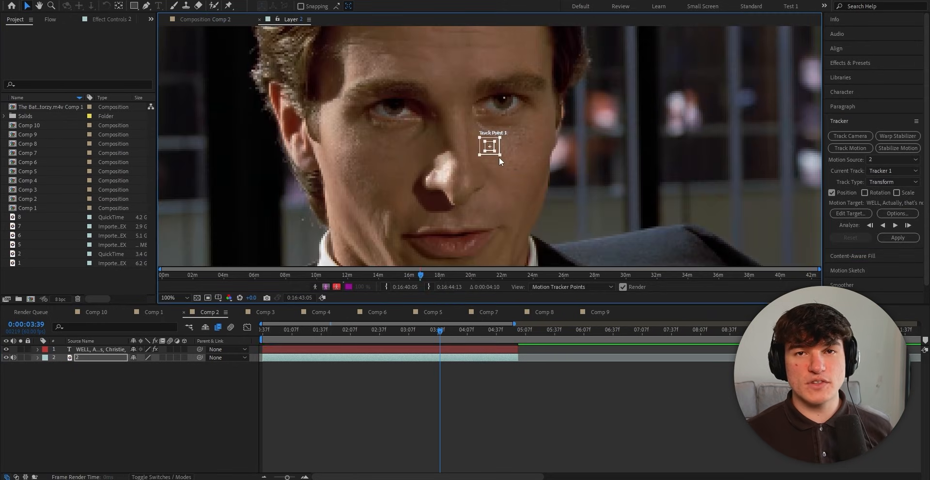
pyautogui.moveTo(500, 161); pyautogui.dragTo(533, 199)
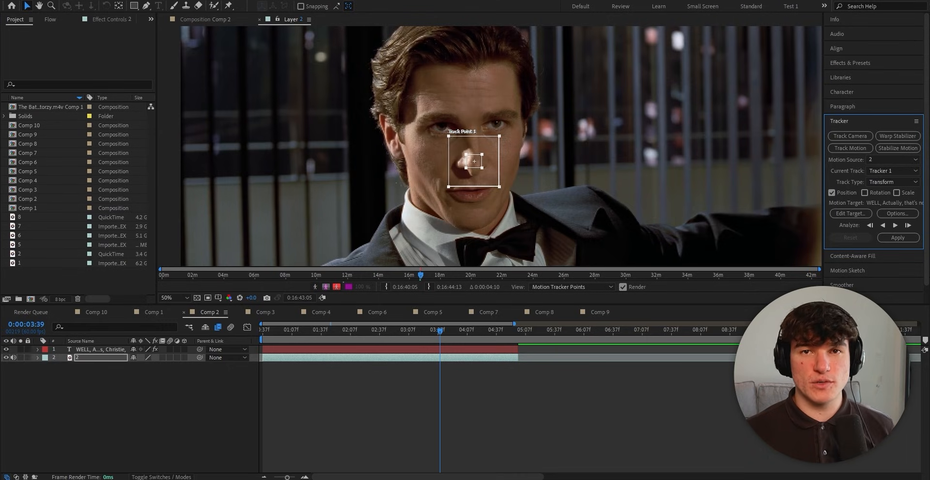
pyautogui.moveTo(544, 113)
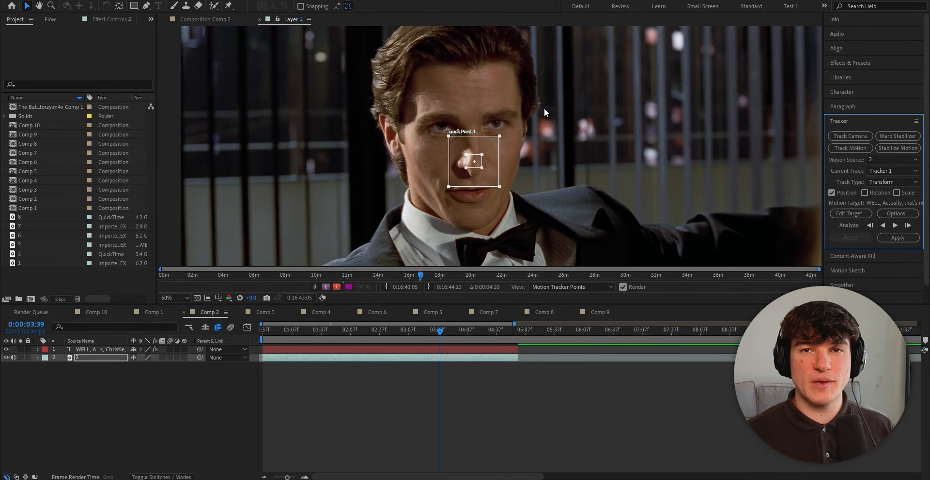
pyautogui.moveTo(541, 108)
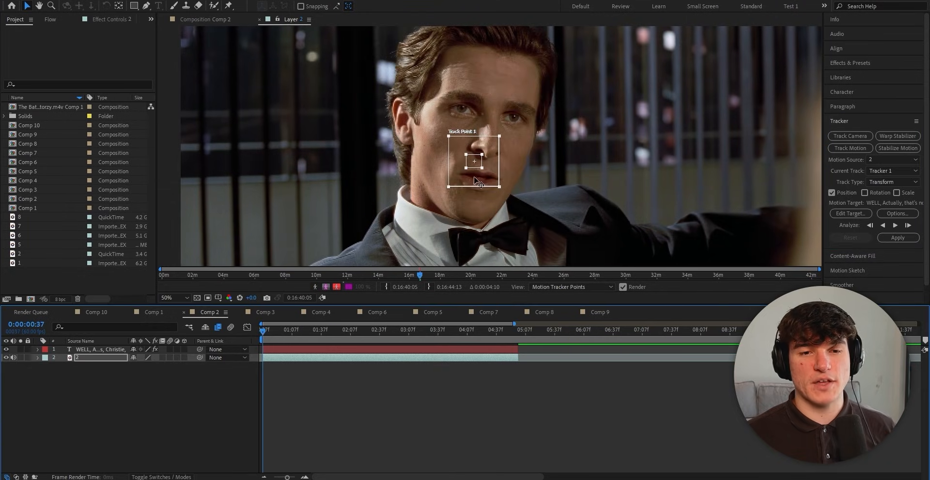
# Step: Nudge Track Point 1 higher on the nose and run Analyze Forward through the clip
pyautogui.moveTo(475, 160); pyautogui.dragTo(490, 147)
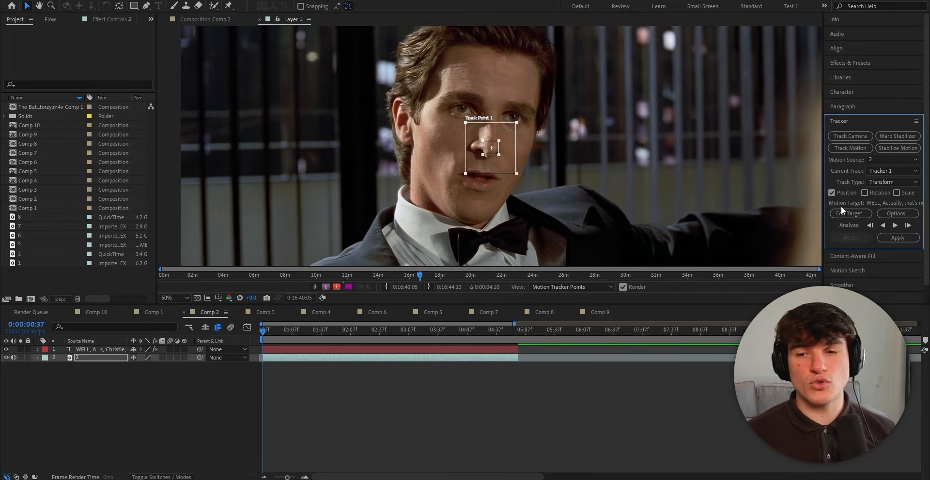
pyautogui.moveTo(895, 225)
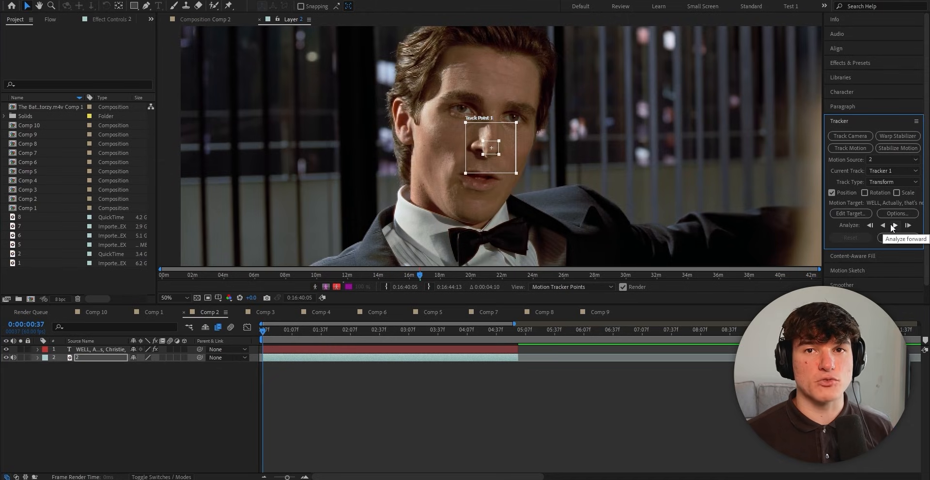
pyautogui.click(895, 226)
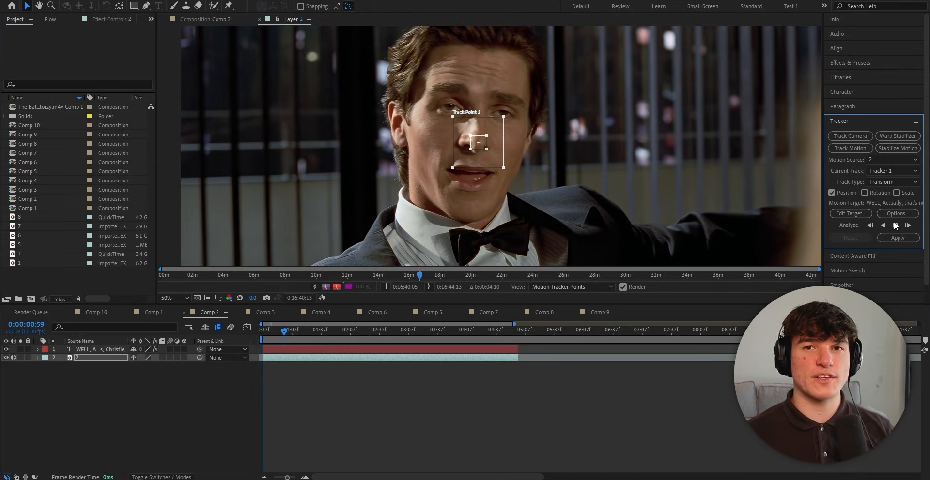
pyautogui.click(896, 225)
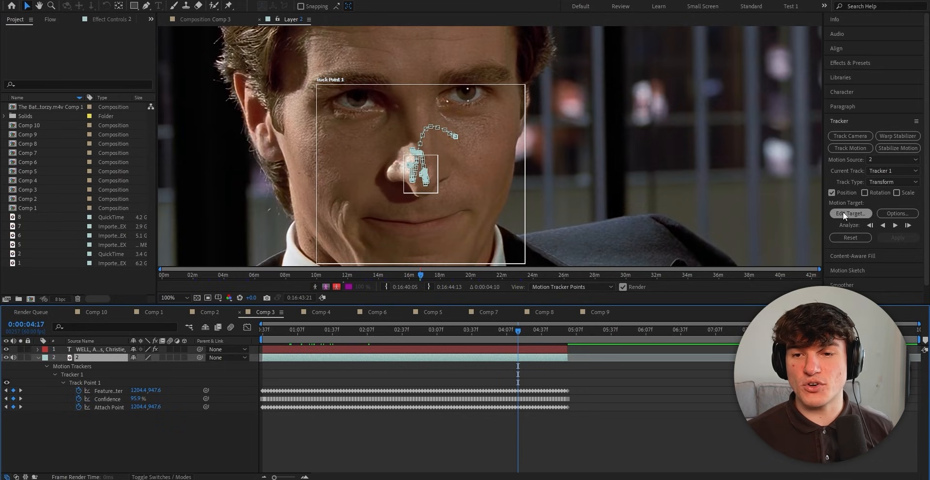
# Step: Apply the track to the caption layer on X and Y, then set its Anchor Point to 0,-100
pyautogui.click(849, 214)
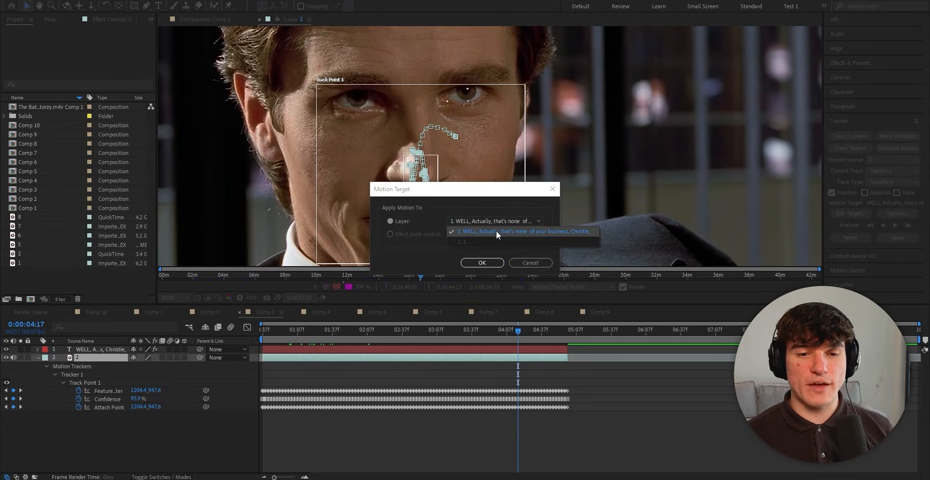
pyautogui.click(481, 263)
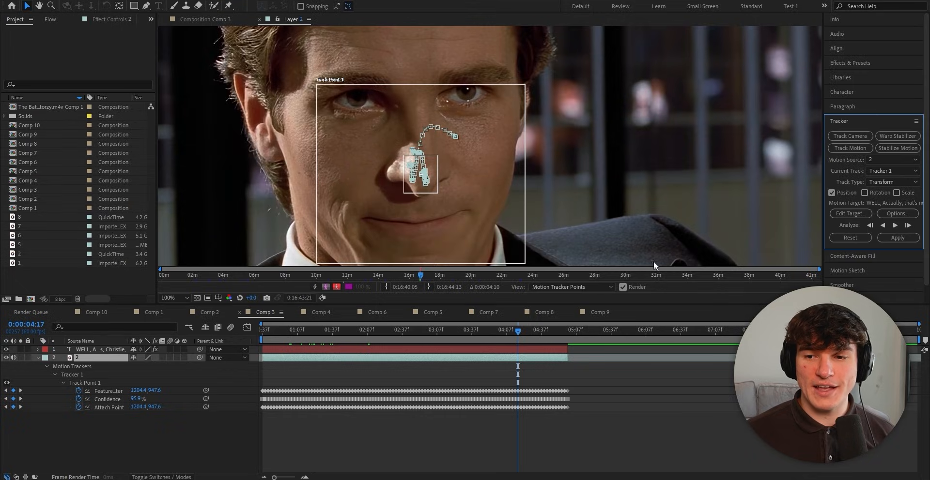
pyautogui.click(897, 238)
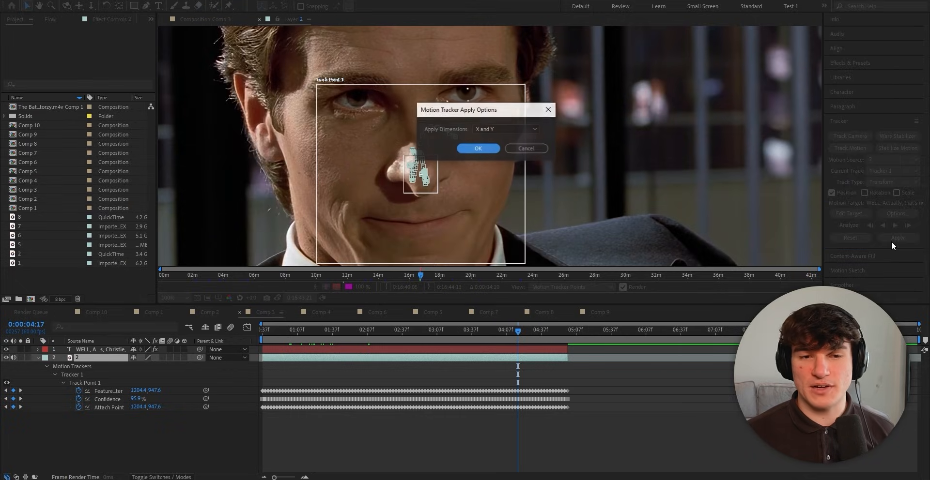
pyautogui.click(478, 148)
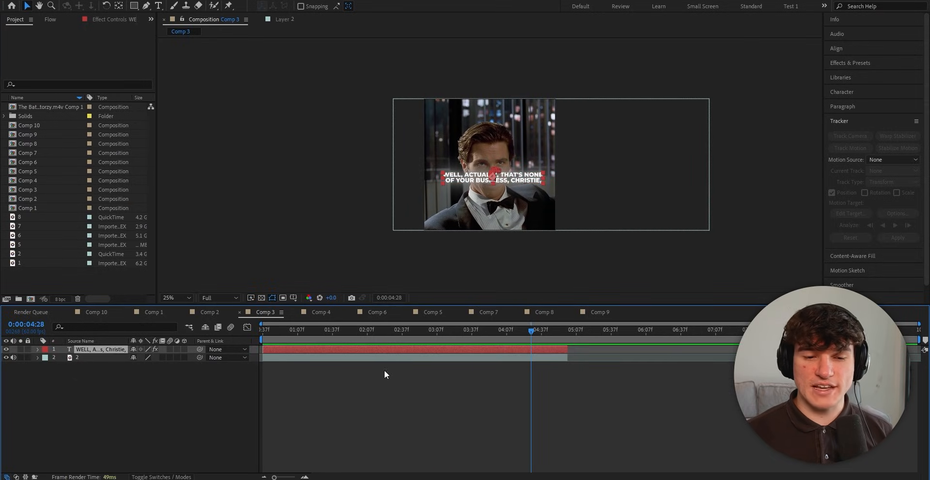
pyautogui.click(37, 350)
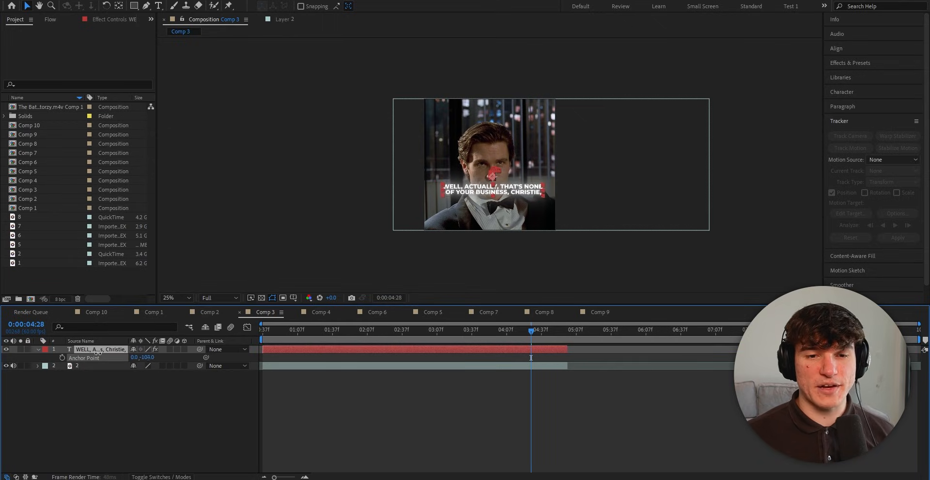
pyautogui.click(376, 312)
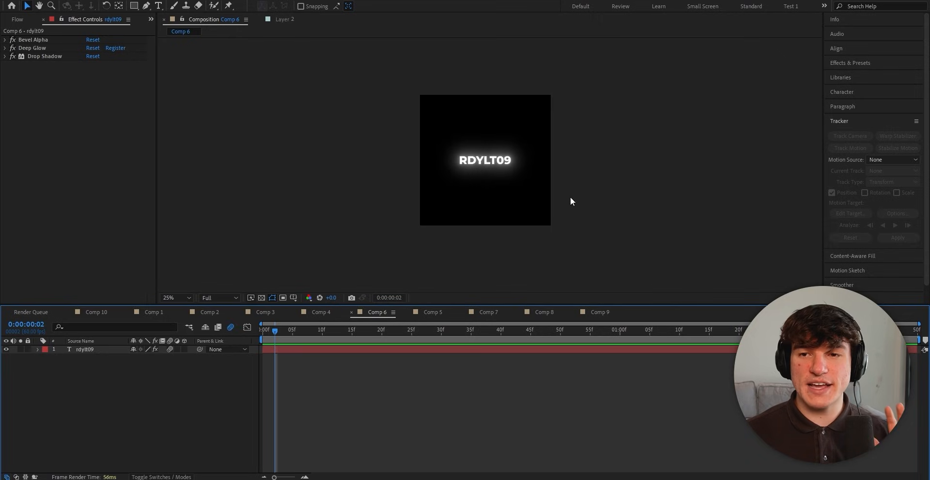
# Step: Apply Signal to the RDYLT09 text, raise strength and noise, and keyframe Frequency and Scale
pyautogui.write('cc burn film')
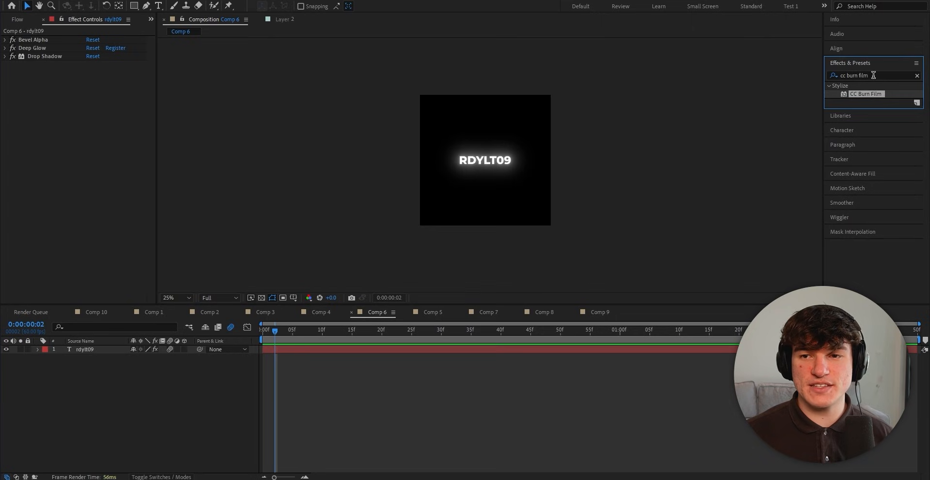
pyautogui.write('signal')
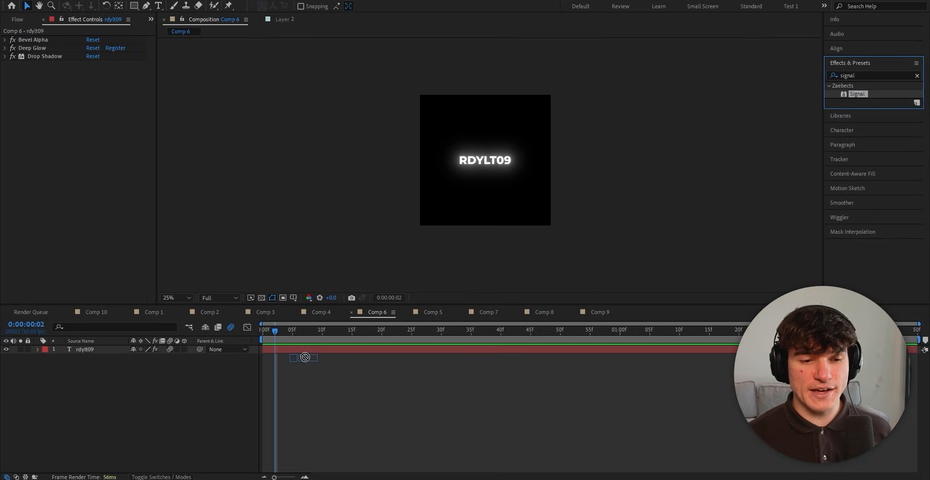
pyautogui.doubleClick(856, 94)
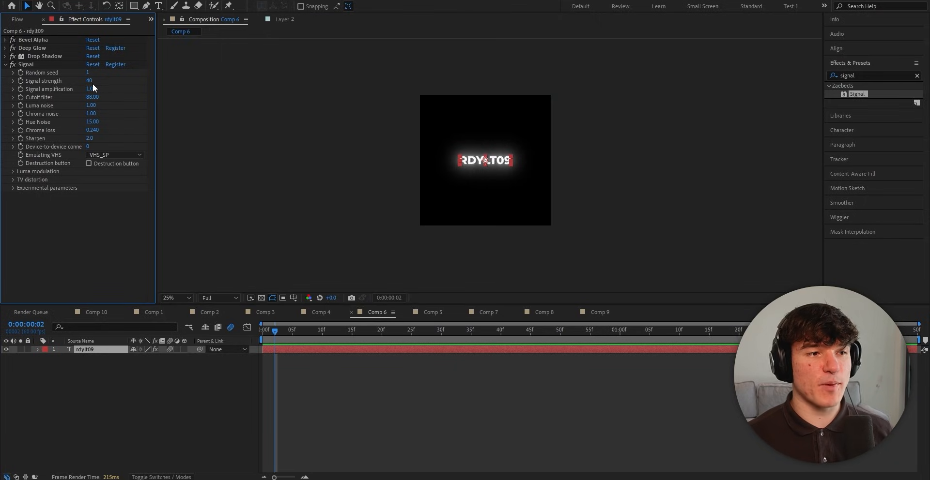
pyautogui.click(90, 80)
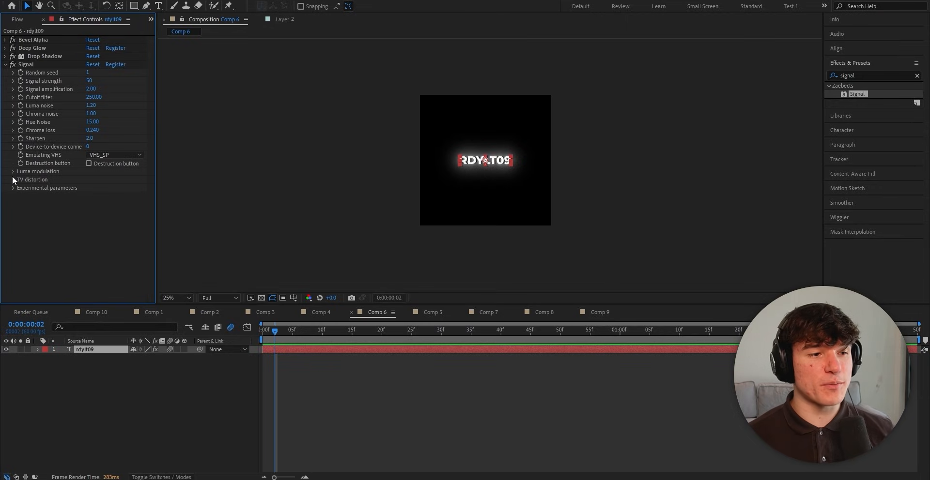
pyautogui.click(13, 171)
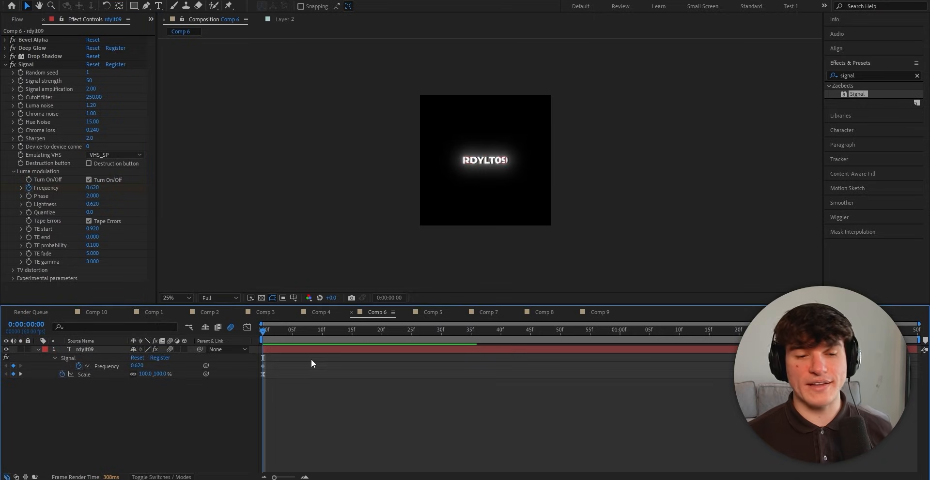
pyautogui.moveTo(262, 330); pyautogui.dragTo(323, 330)
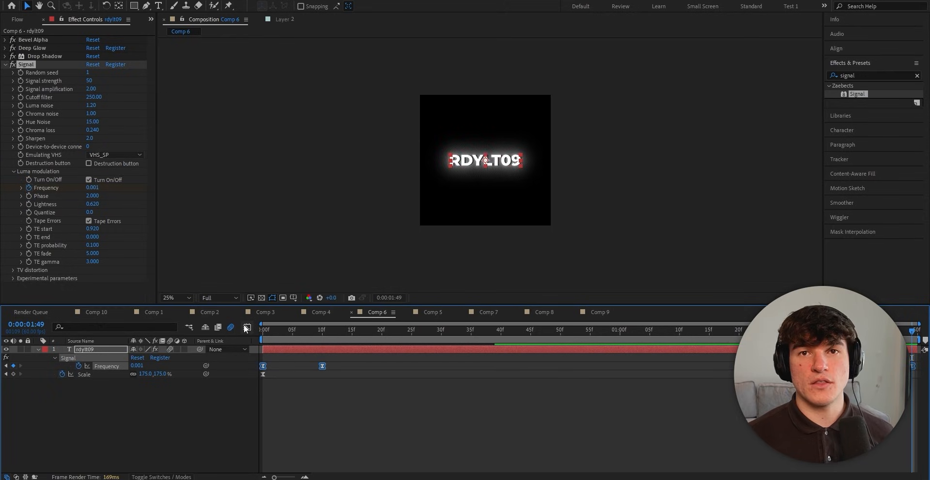
pyautogui.click(247, 327)
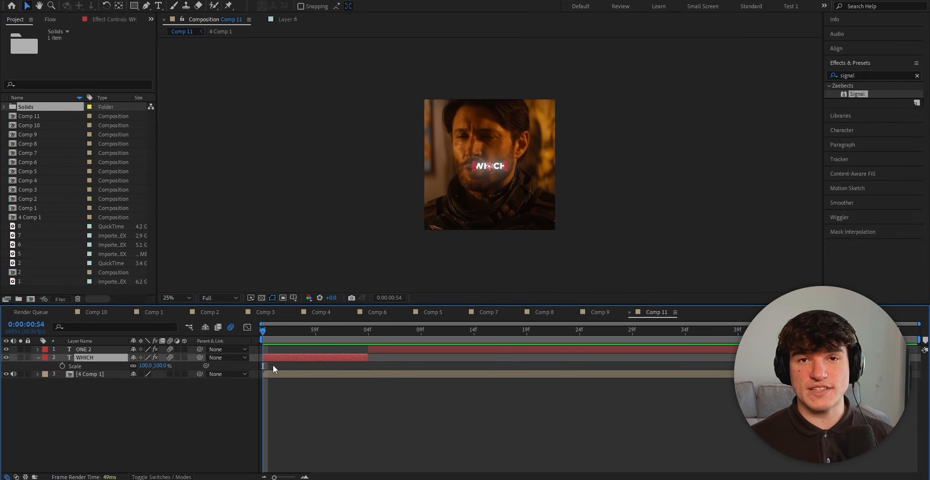
pyautogui.moveTo(129, 391)
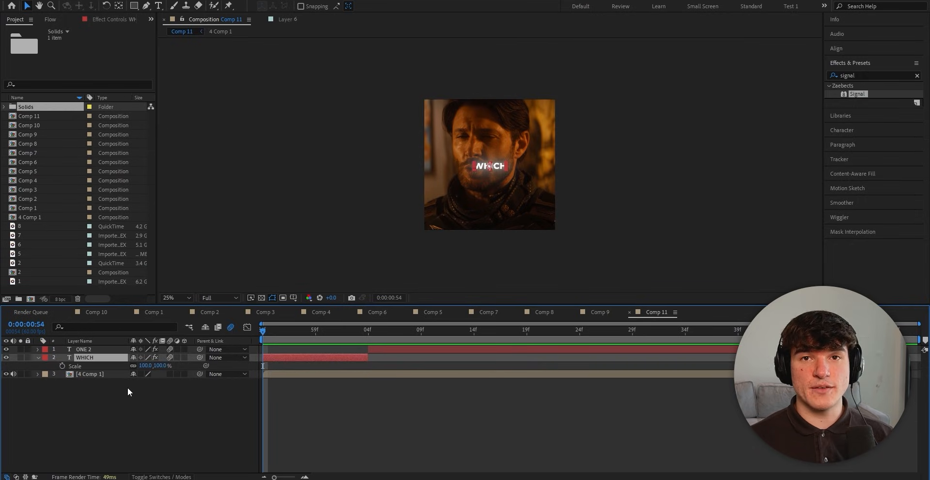
pyautogui.moveTo(145, 392)
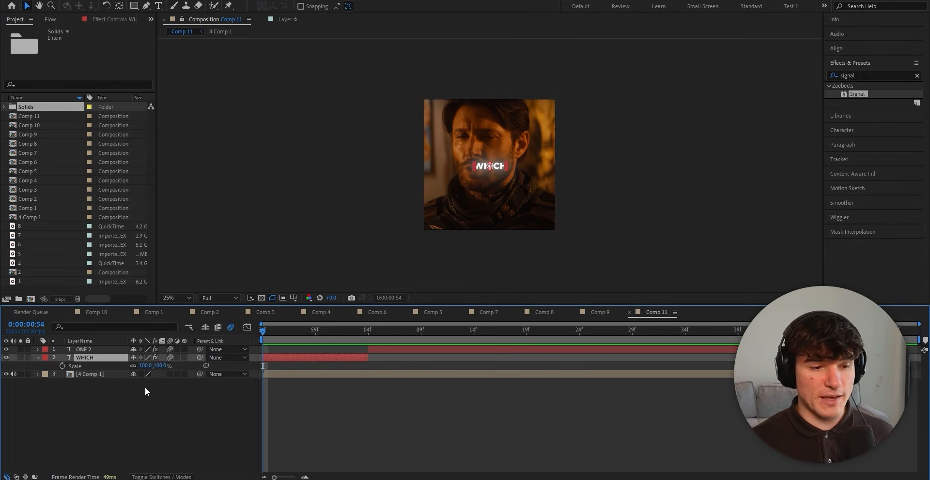
pyautogui.moveTo(133, 366)
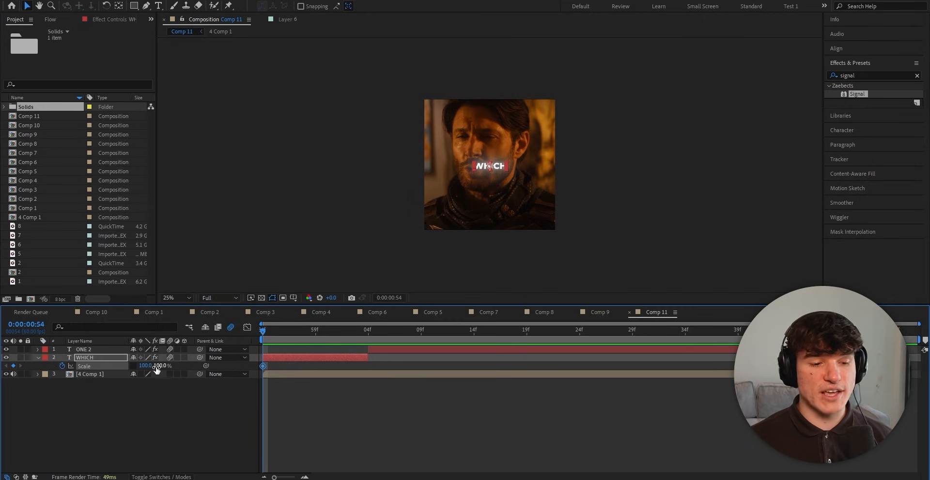
# Step: Scrub the WHICH layer's starting Scale value to begin its pop-in
pyautogui.moveTo(160, 366); pyautogui.dragTo(157, 366)
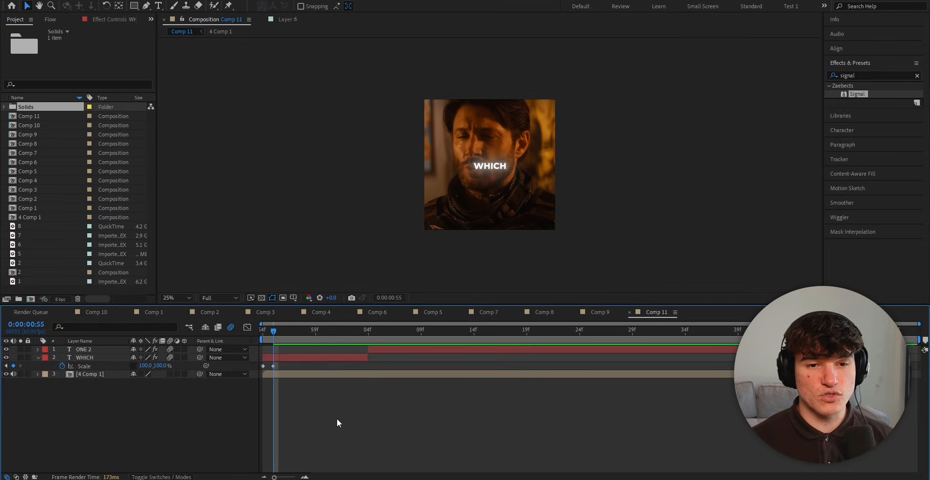
pyautogui.moveTo(275, 330)
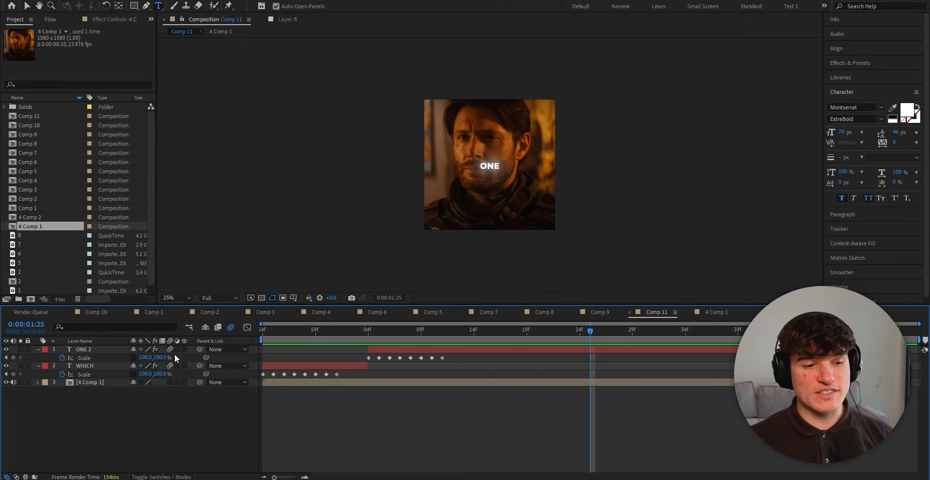
# Step: Add a series of Scale keyframes to the WHICH and ONE text layers
pyautogui.click(598, 312)
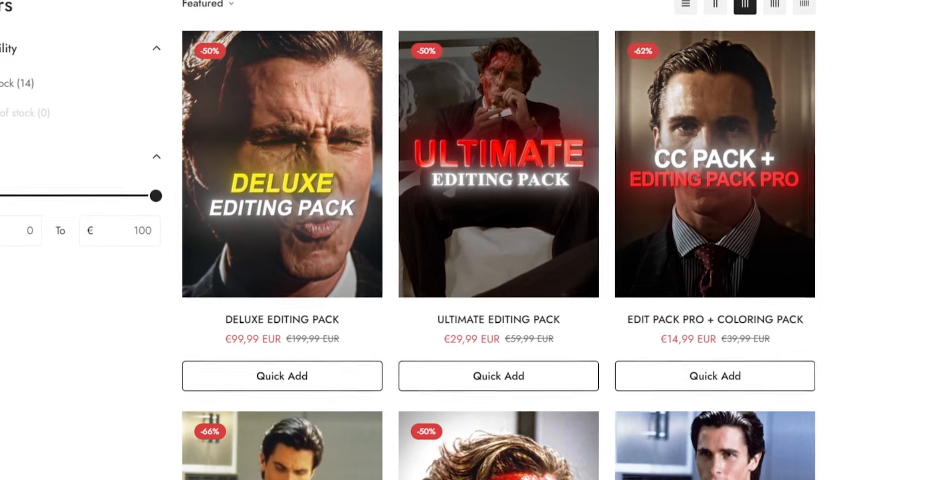
# Step: Scroll the preset shop grid down to the Edit Pack Pro, Coloring Pack and Edit Pack Lite listings
pyautogui.scroll(-3)
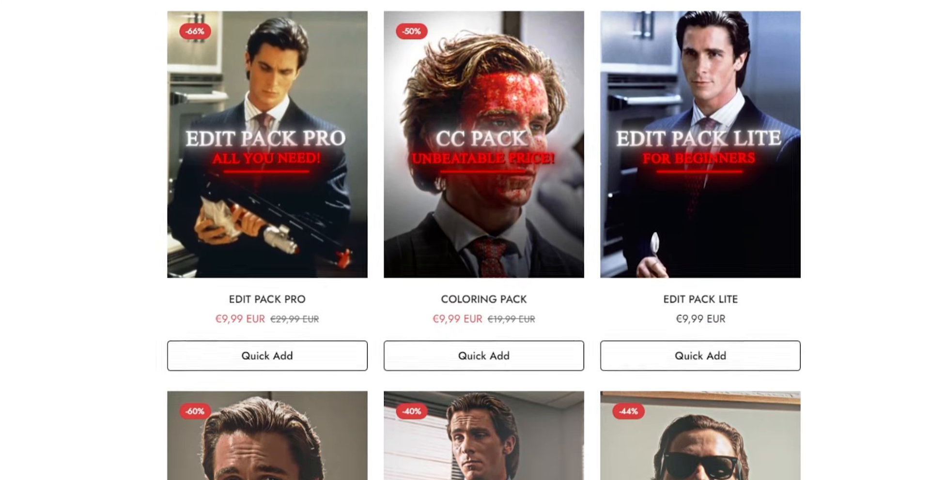
pyautogui.scroll(-3)
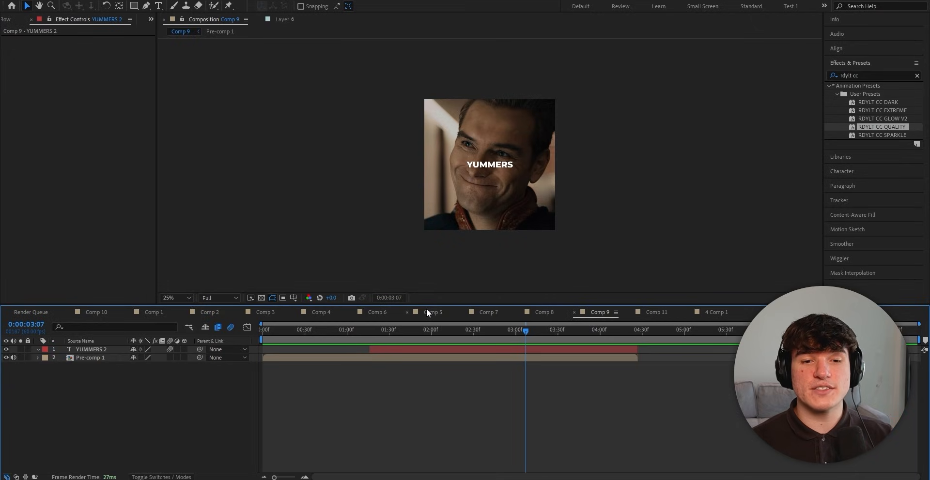
pyautogui.moveTo(423, 332)
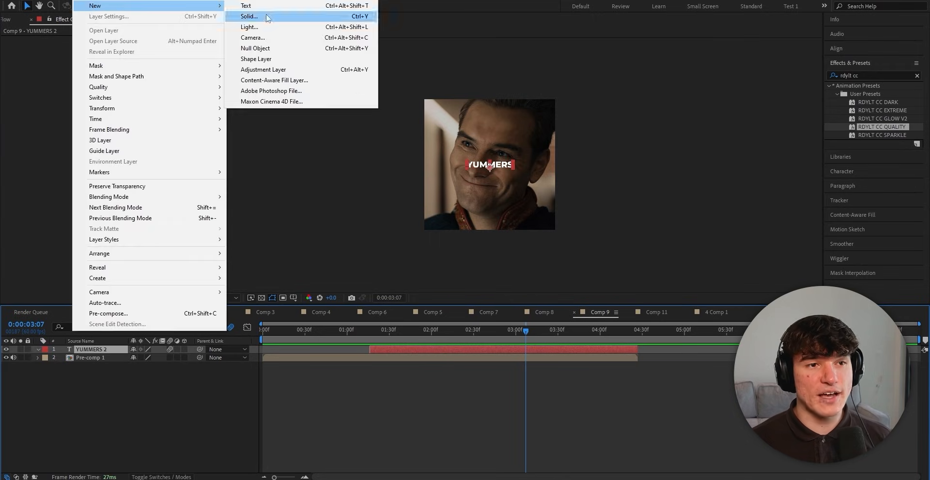
# Step: Create a new solid layer and search the effects for Element
pyautogui.click(248, 16)
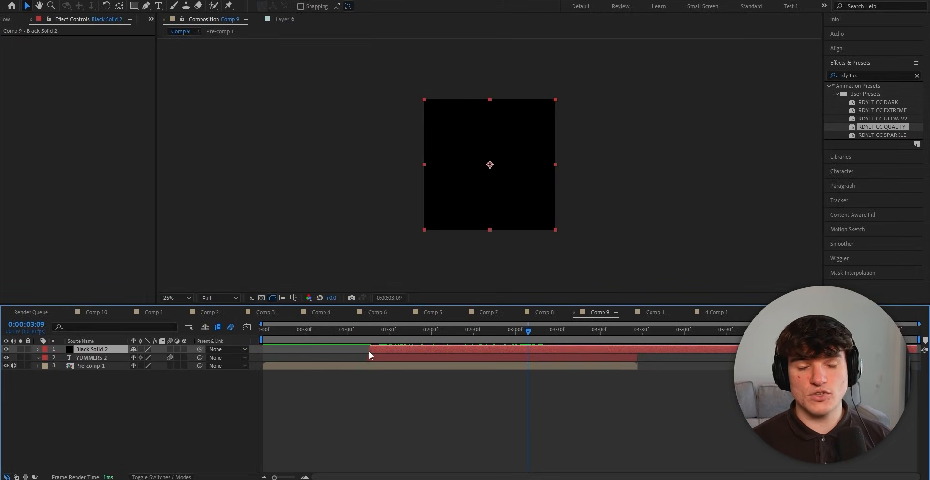
pyautogui.click(917, 76)
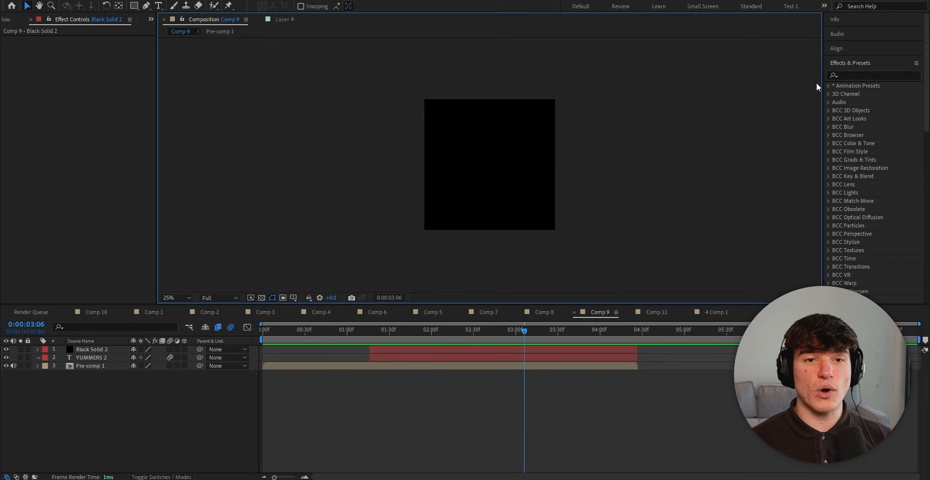
pyautogui.write('element')
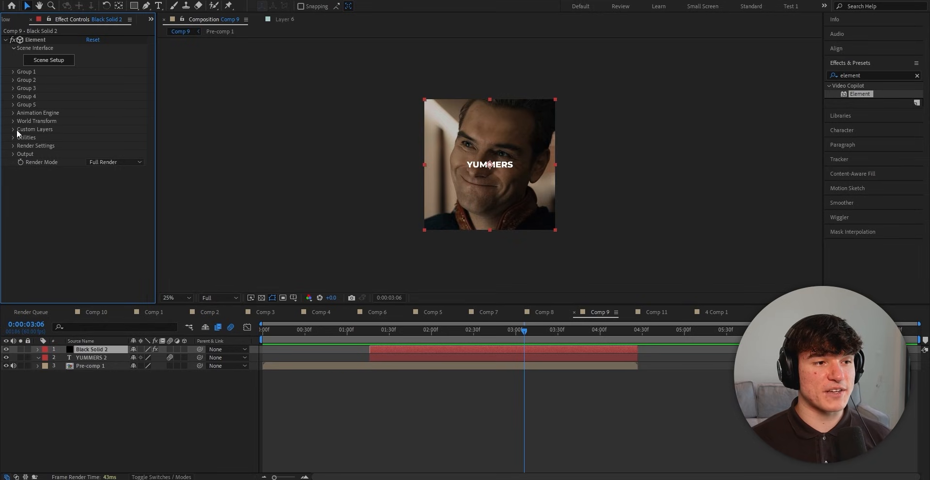
# Step: Set Element's Custom Text Path Layer 1 to YUMMERS 2 and enter Scene Setup
pyautogui.click(13, 130)
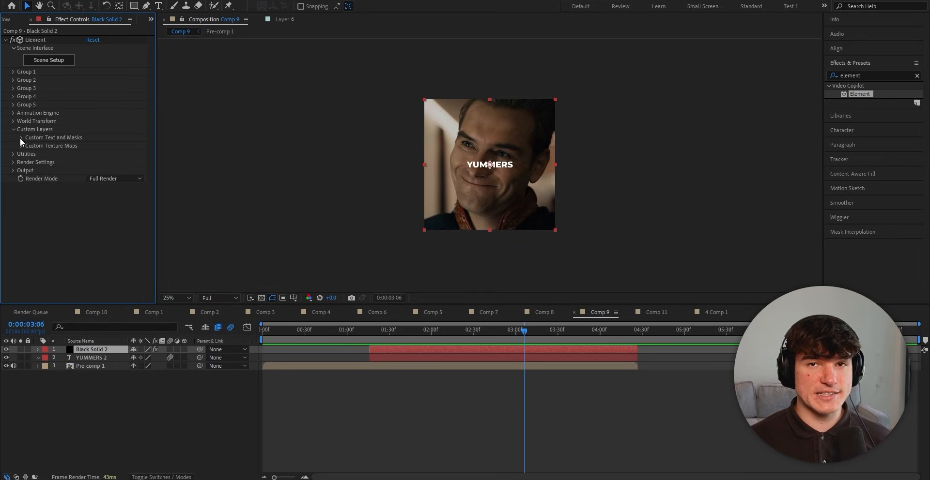
pyautogui.click(21, 137)
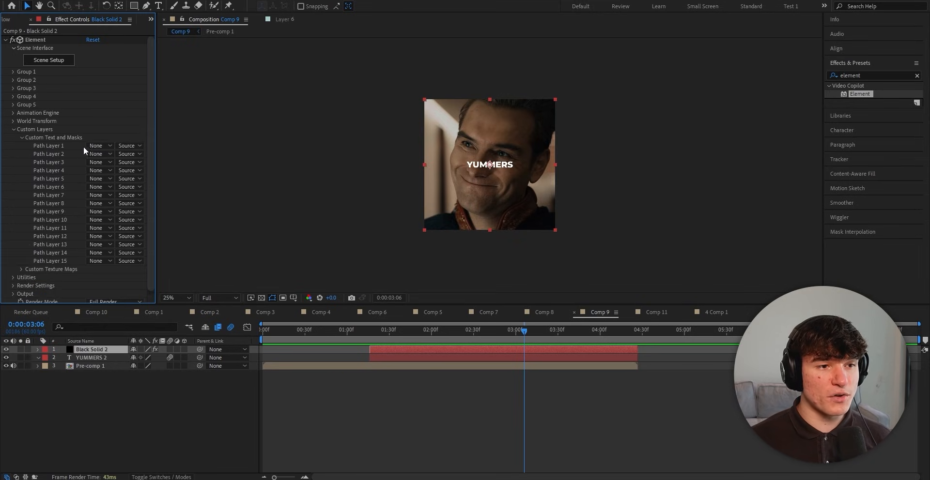
pyautogui.click(100, 146)
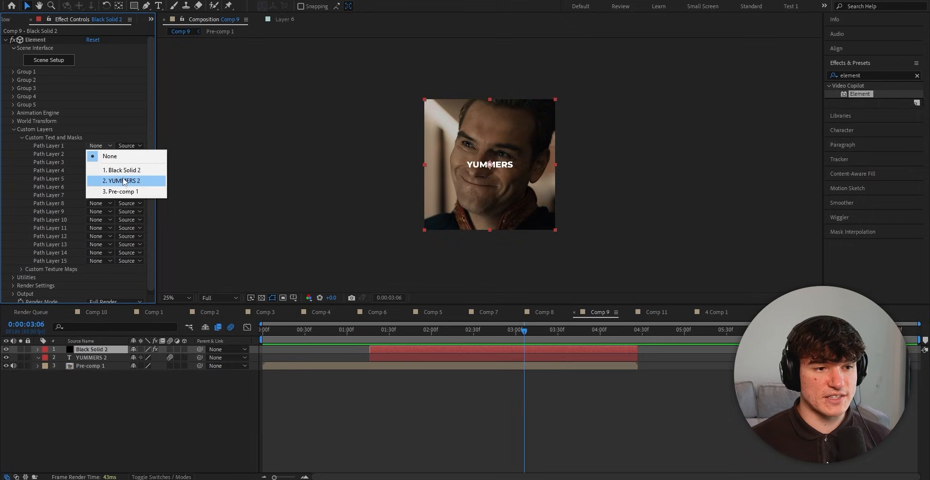
pyautogui.click(122, 181)
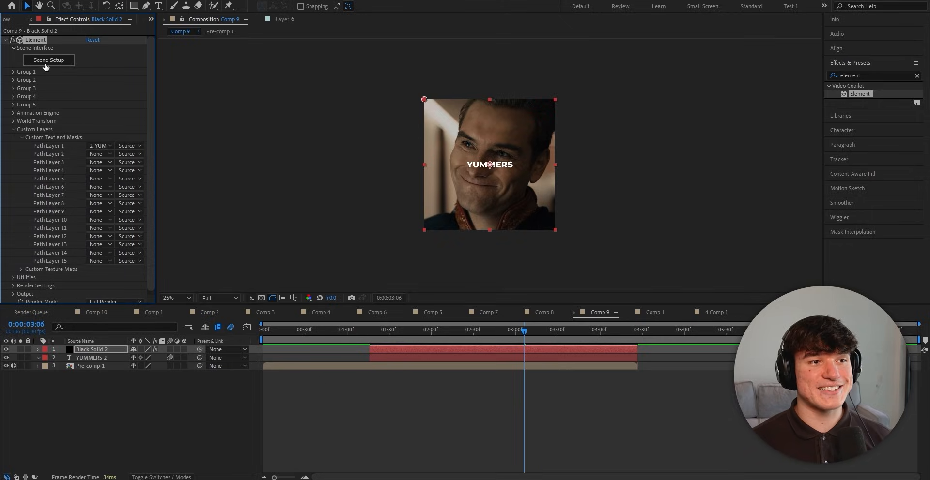
pyautogui.click(49, 60)
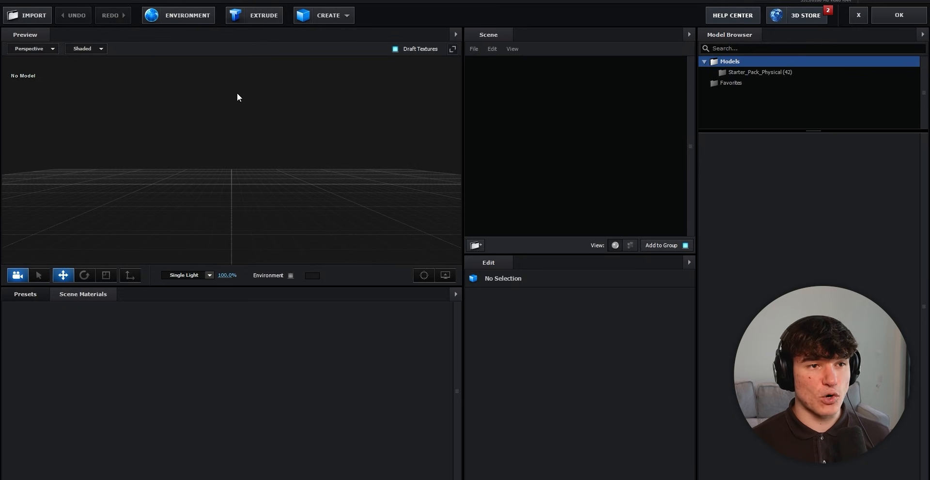
pyautogui.moveTo(329, 164)
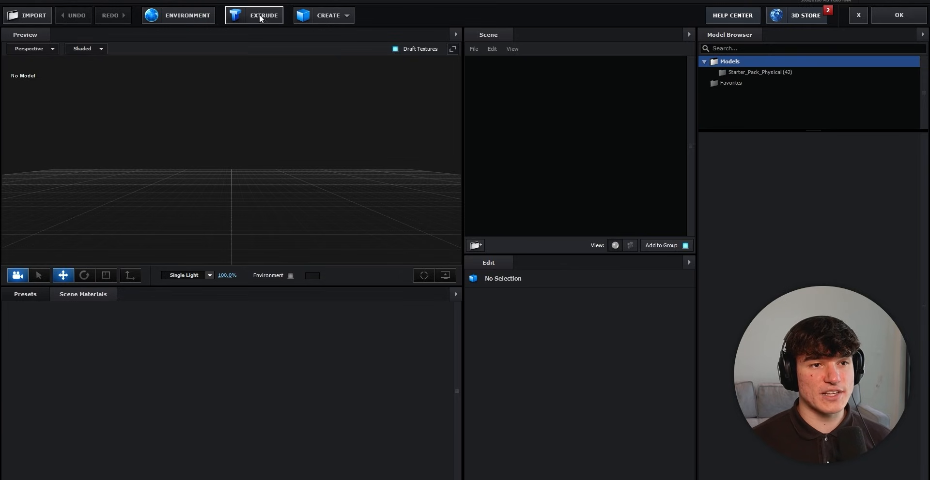
# Step: Extrude YUMMERS and apply a Physical bevel preset with two bevel copies
pyautogui.click(264, 15)
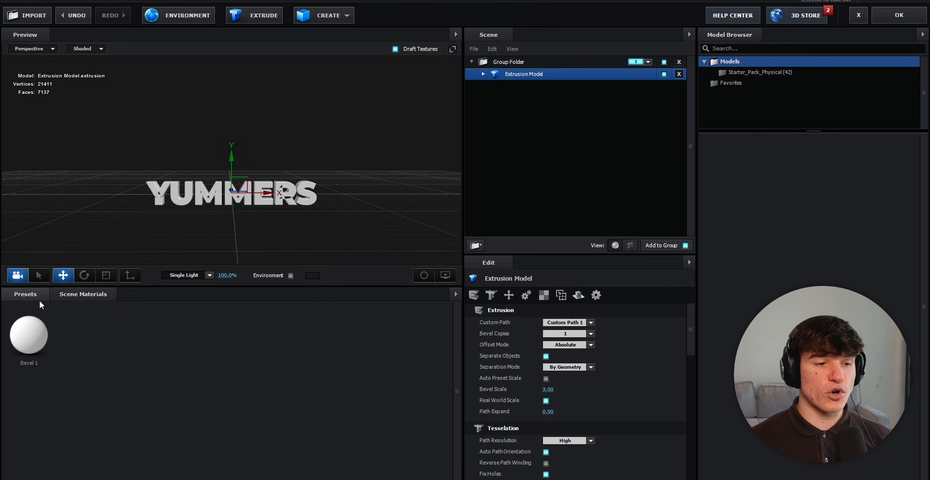
pyautogui.click(33, 308)
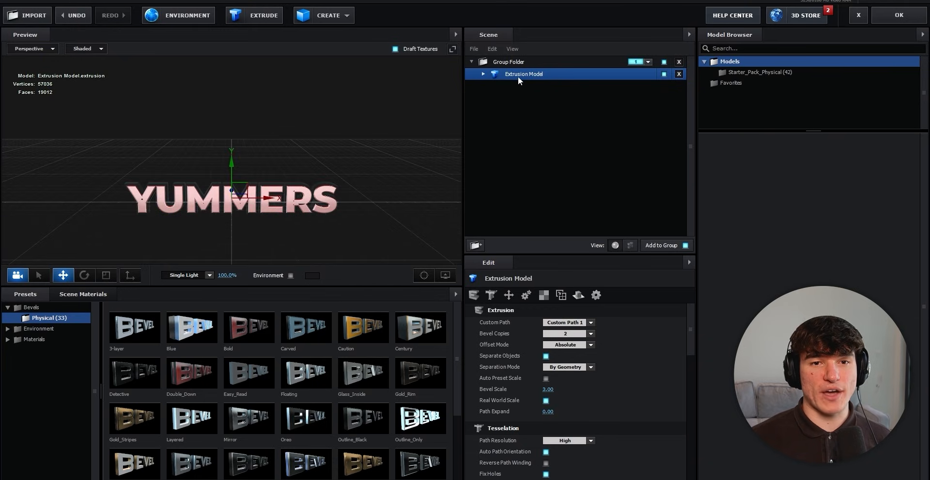
pyautogui.click(483, 74)
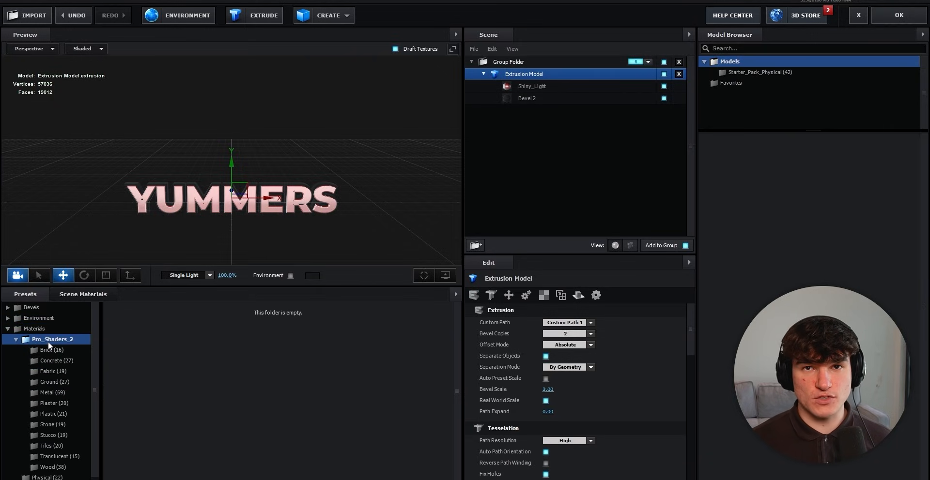
# Step: Apply clean gold metal to the text face and foil metal to the second bevel
pyautogui.click(50, 393)
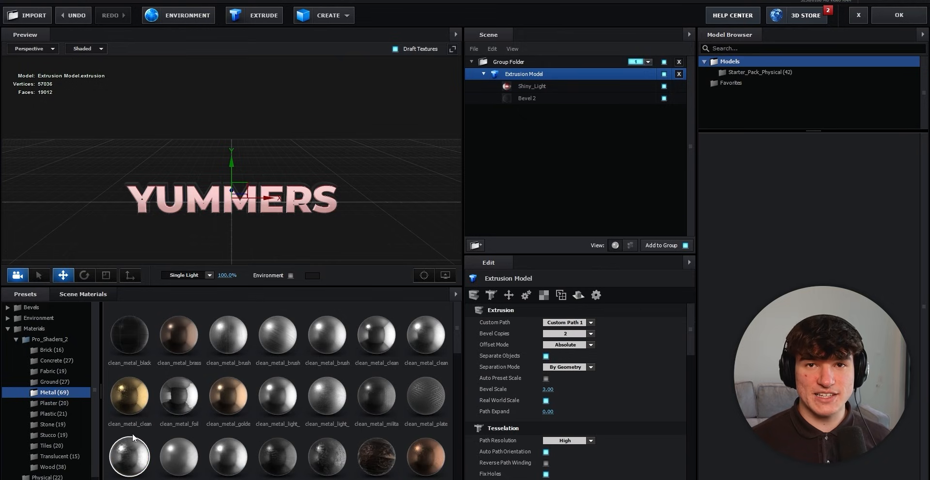
pyautogui.click(526, 98)
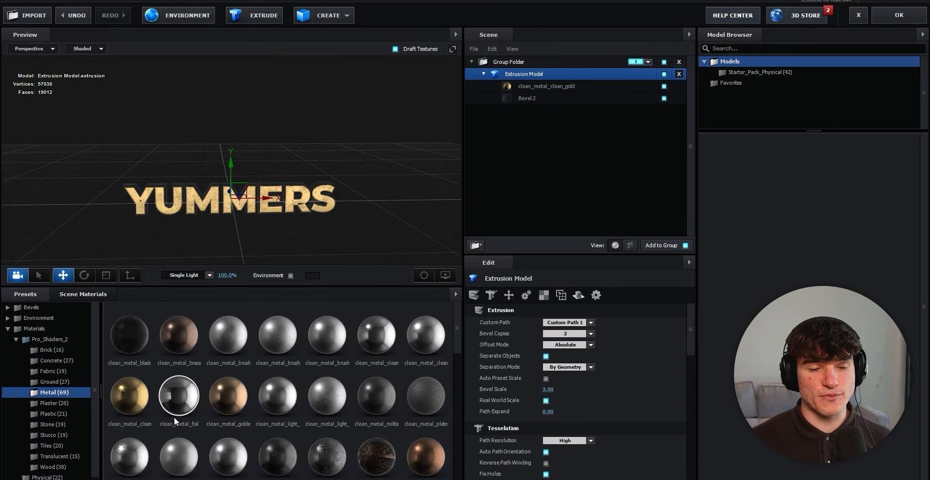
pyautogui.doubleClick(178, 396)
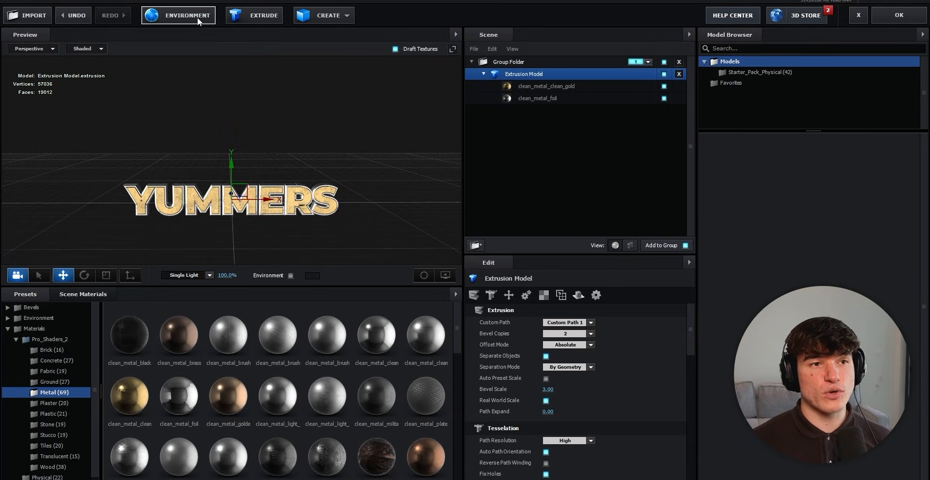
# Step: Set a studio environment map for reflections and confirm the scene with OK
pyautogui.click(187, 15)
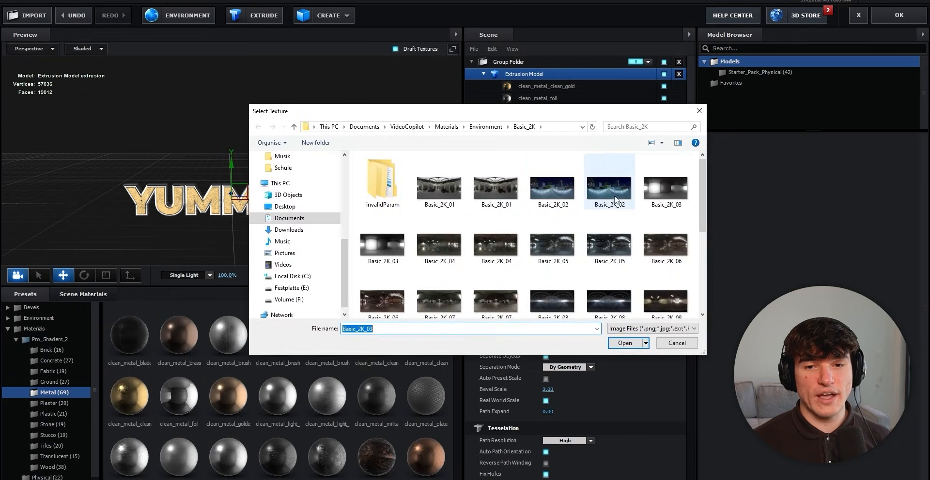
pyautogui.click(623, 343)
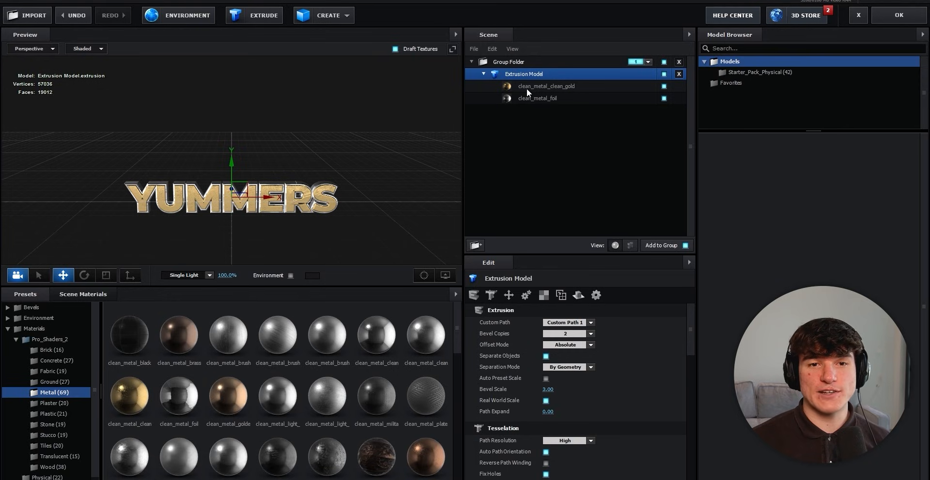
pyautogui.click(546, 86)
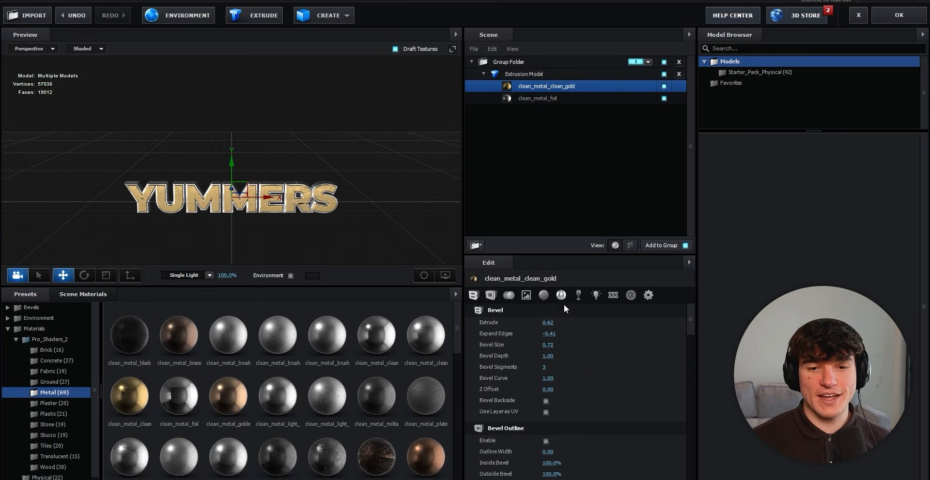
pyautogui.click(548, 414)
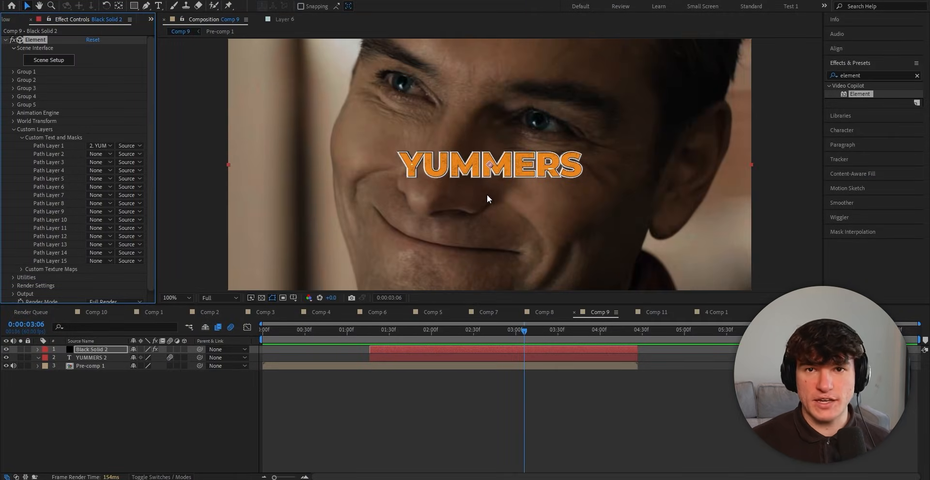
# Step: Expand Group 1 and keyframe X Rotation at -100° at the layer start
pyautogui.click(175, 298)
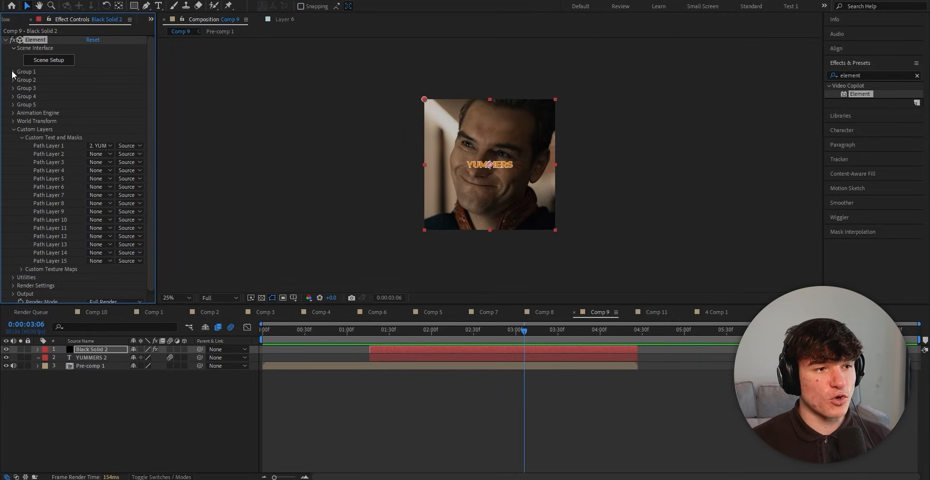
pyautogui.click(13, 72)
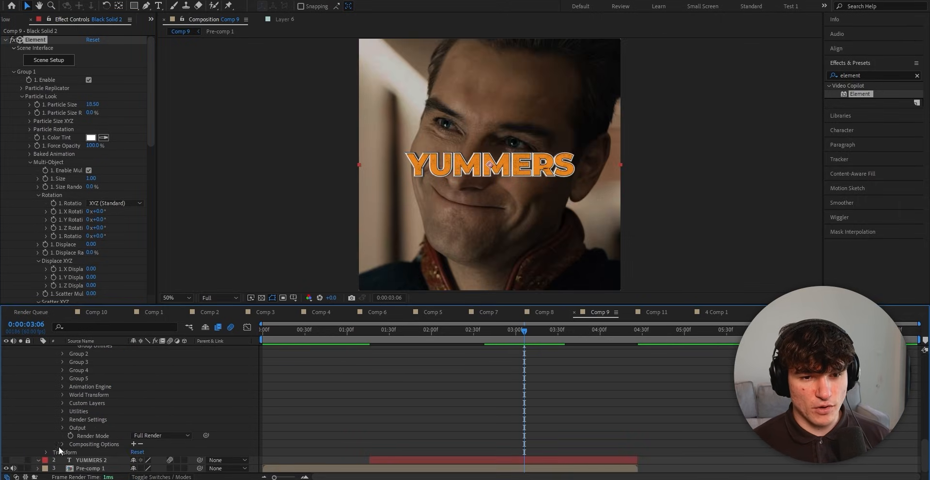
pyautogui.click(386, 330)
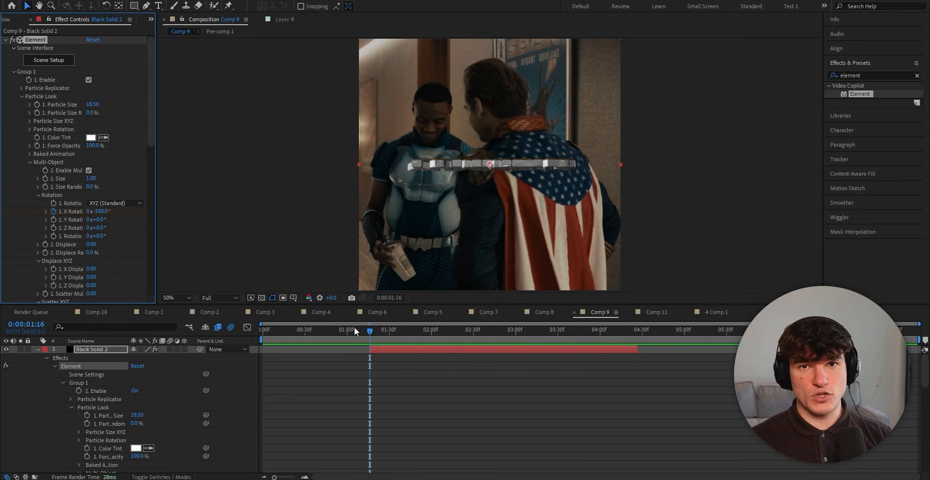
pyautogui.moveTo(389, 332)
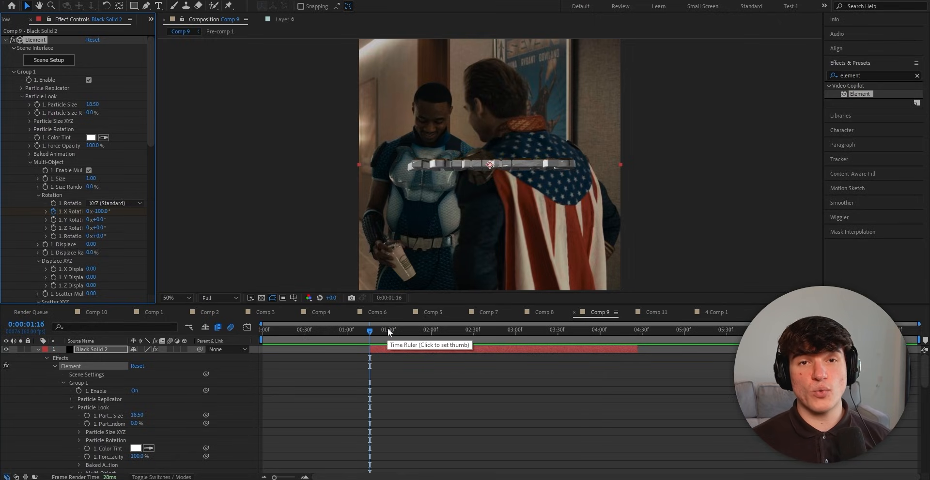
# Step: Move the time indicator to 2:33 to key X Rotation 0° and Displace 0.07
pyautogui.click(475, 330)
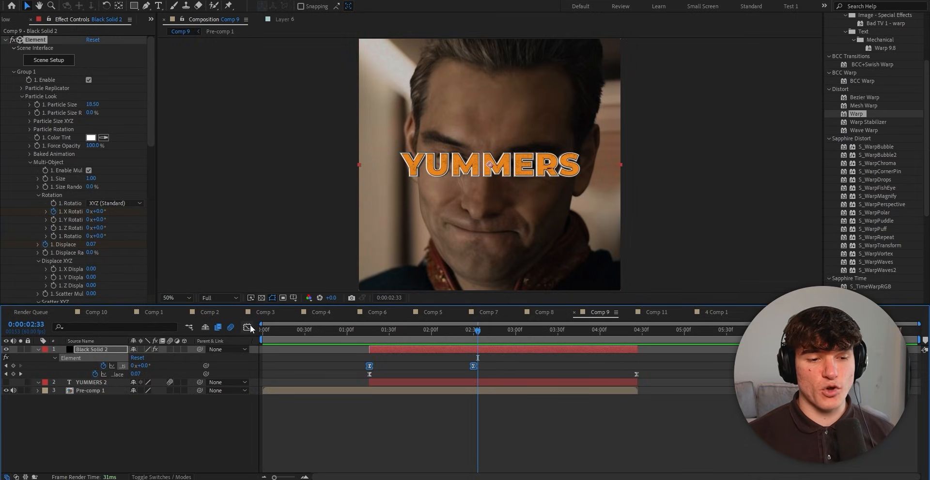
# Step: Keyframe Force Opacity 0% at 1:16 and 100% at 2:30, then open keyframe options
pyautogui.click(250, 328)
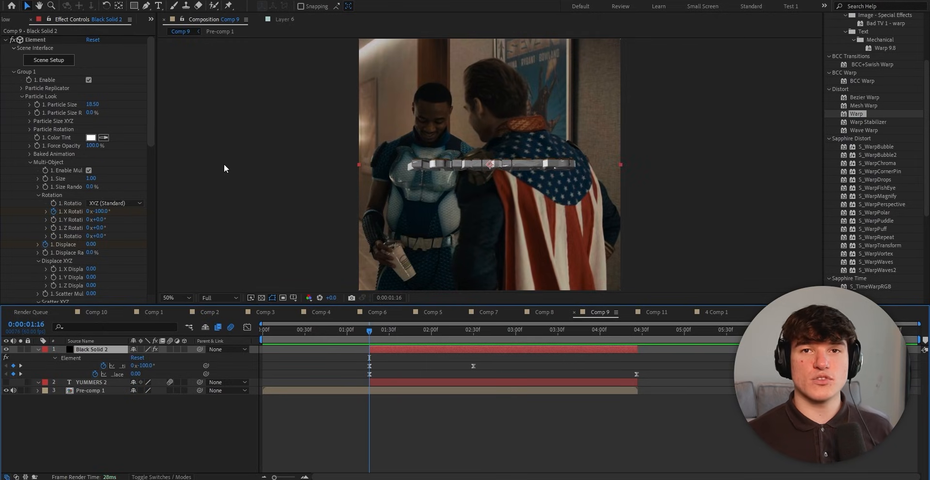
pyautogui.moveTo(73, 150)
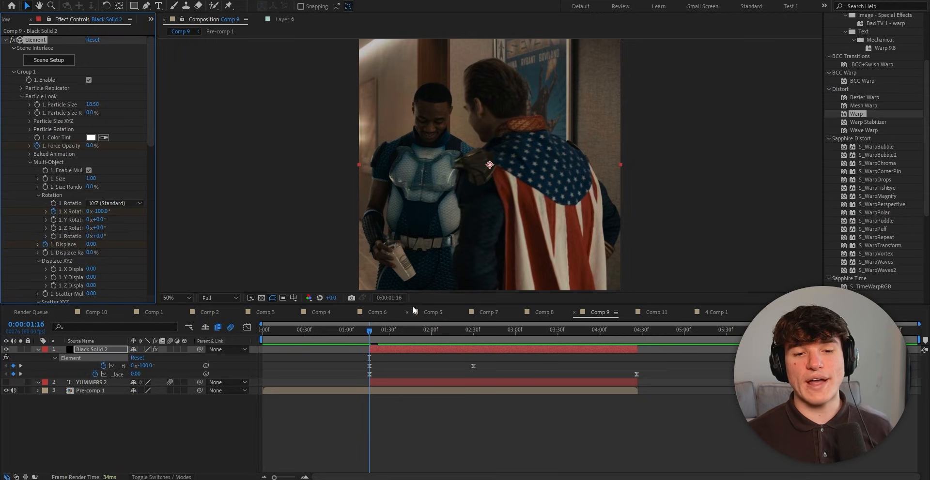
pyautogui.moveTo(475, 338)
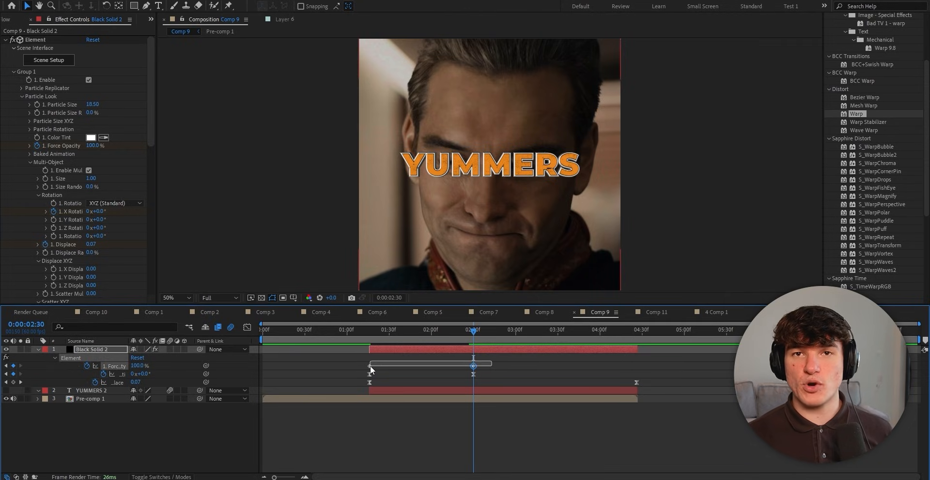
pyautogui.rightClick(369, 373)
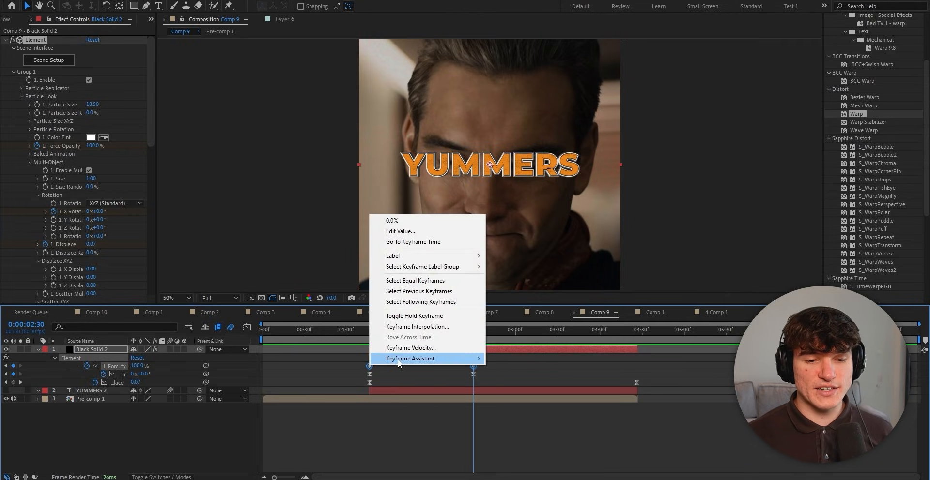